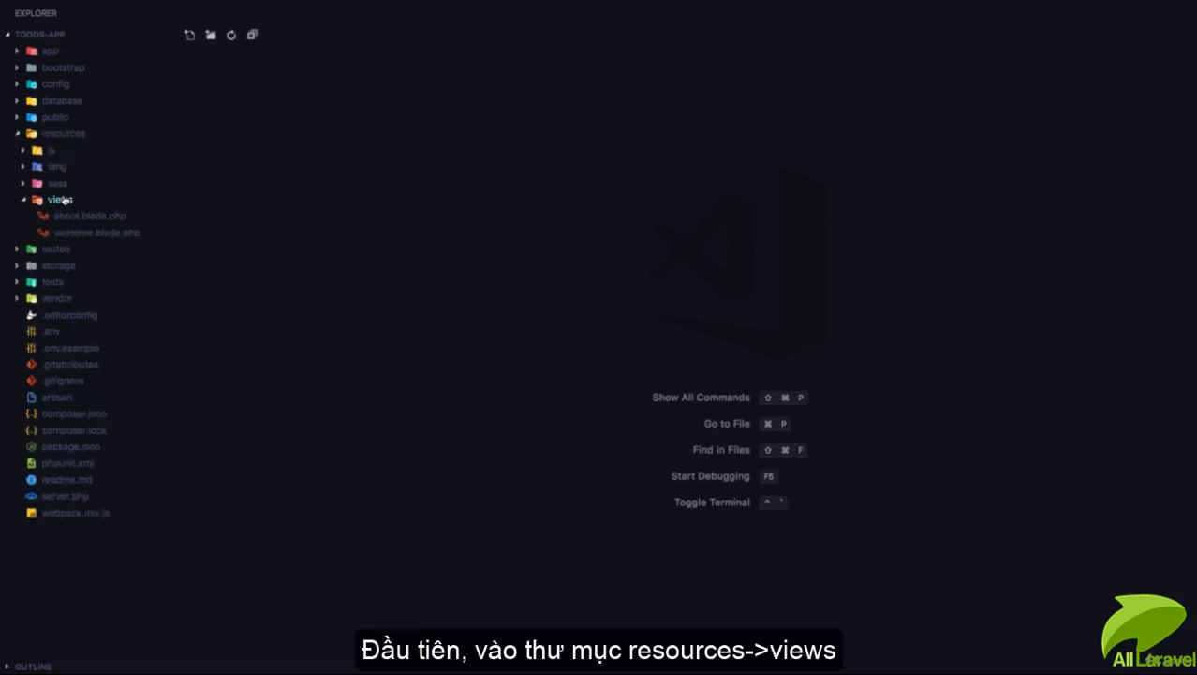
- Delete about.blade.php and AboutController.php, moving the controller to the Trash
right_click(89, 214)
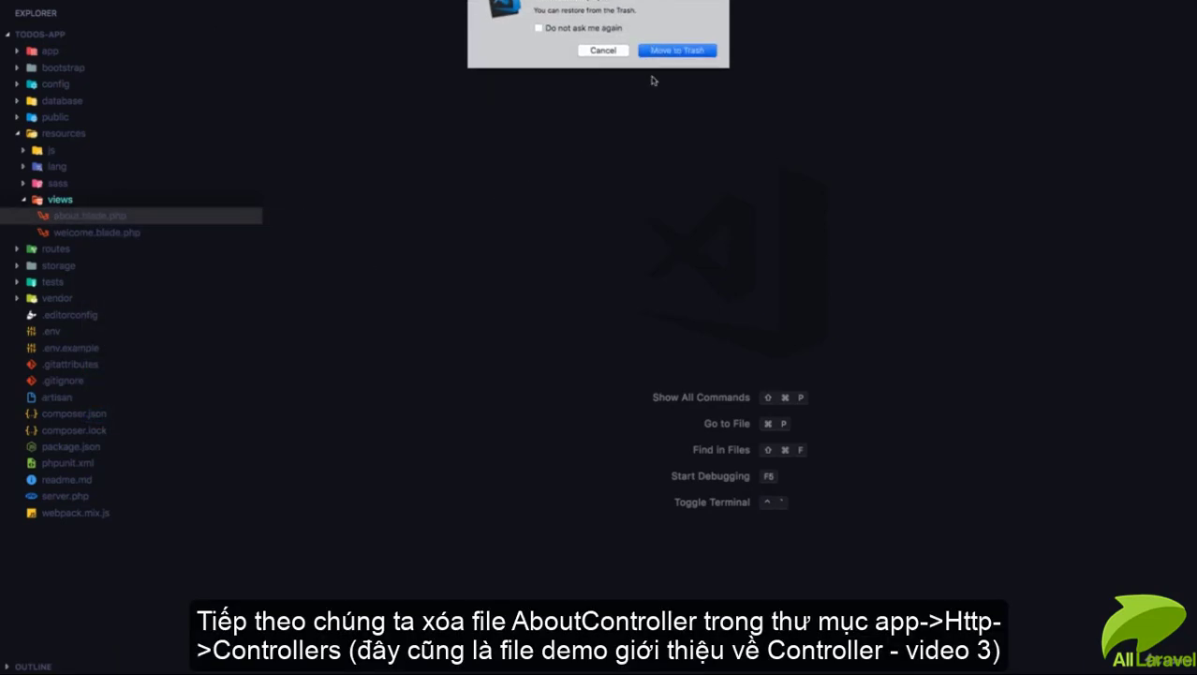
click(676, 50)
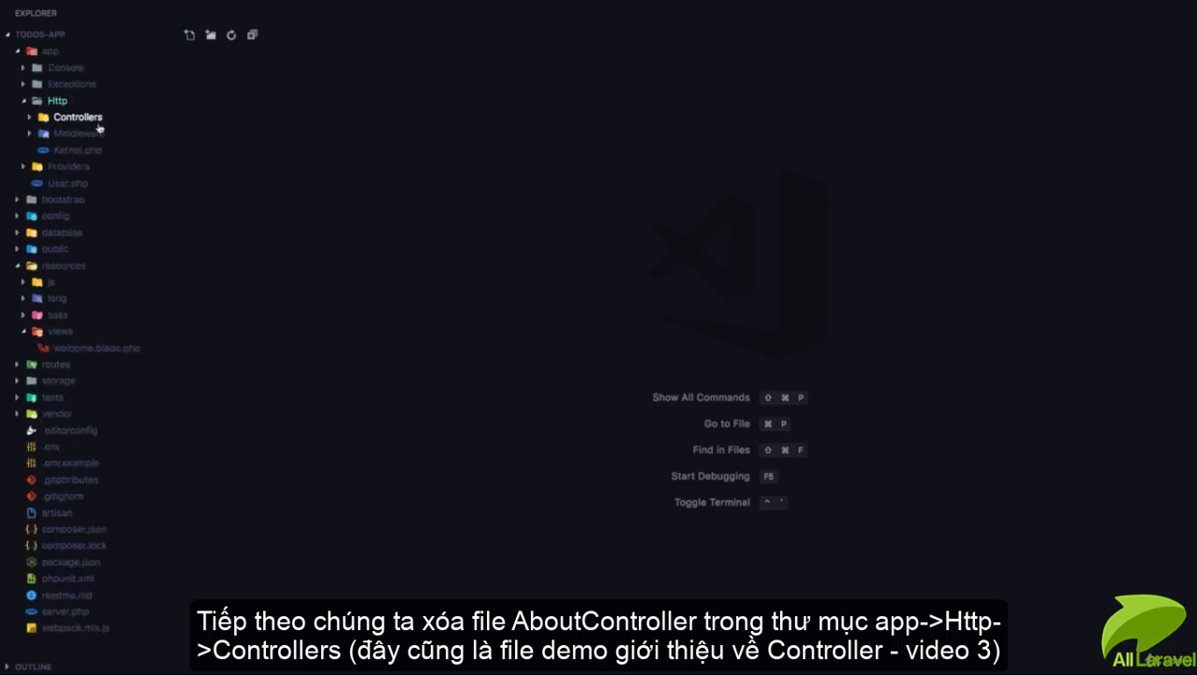
right_click(105, 150)
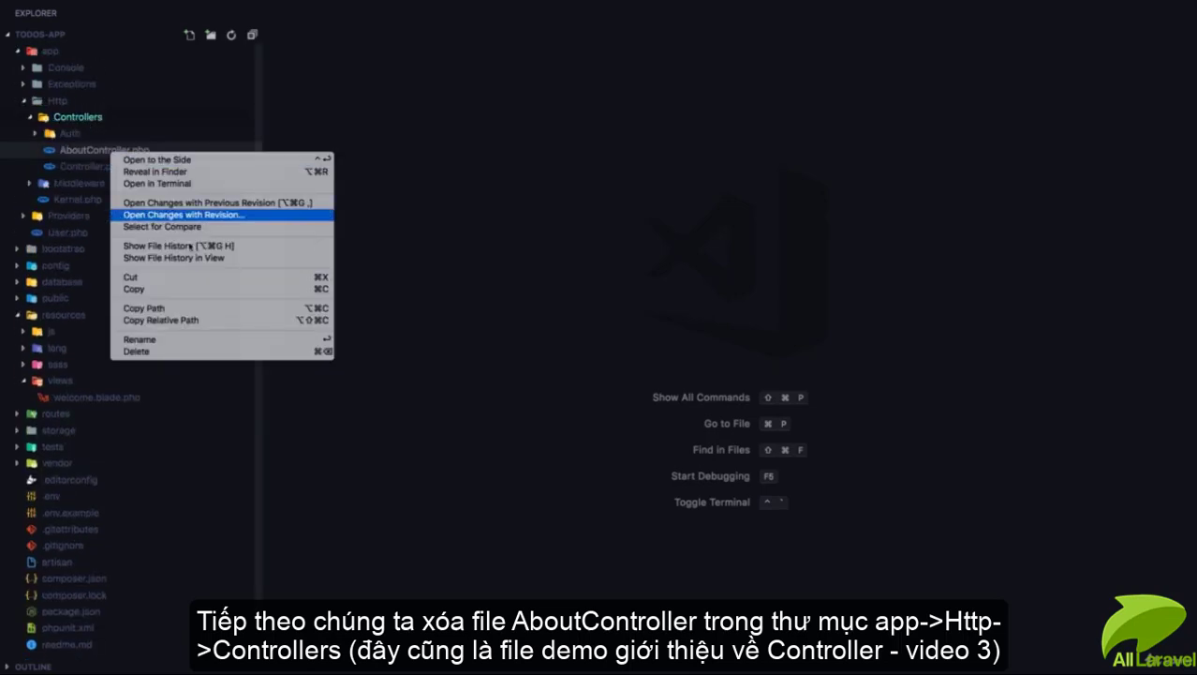
click(136, 350)
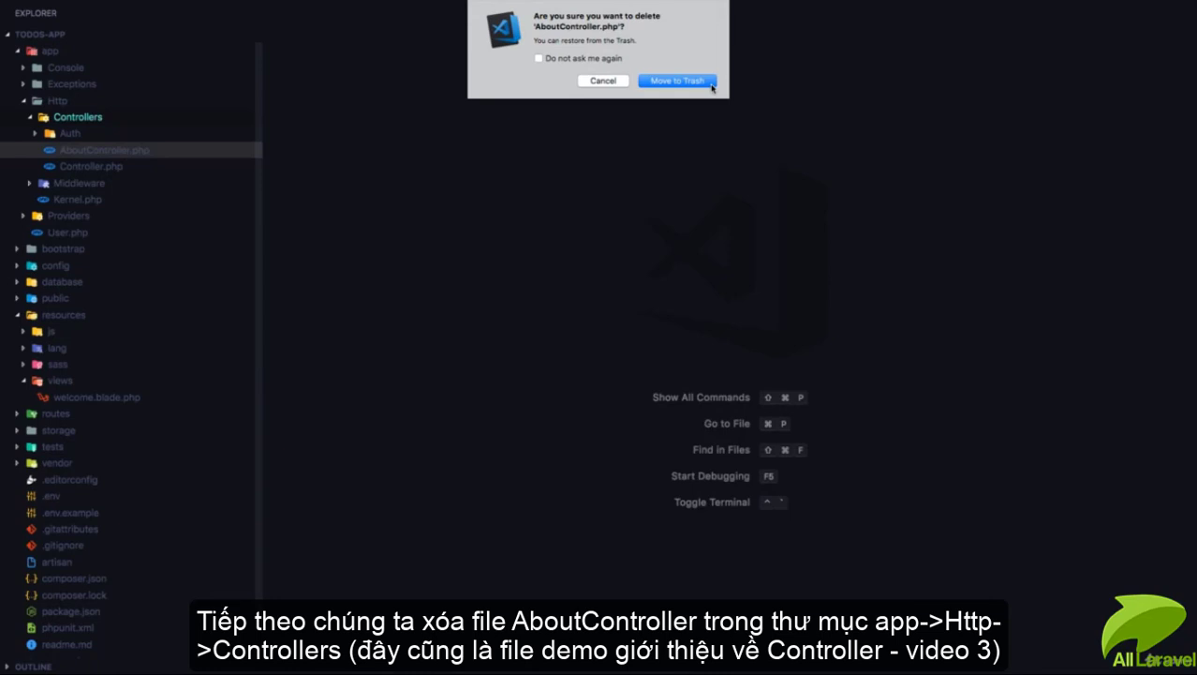
click(675, 81)
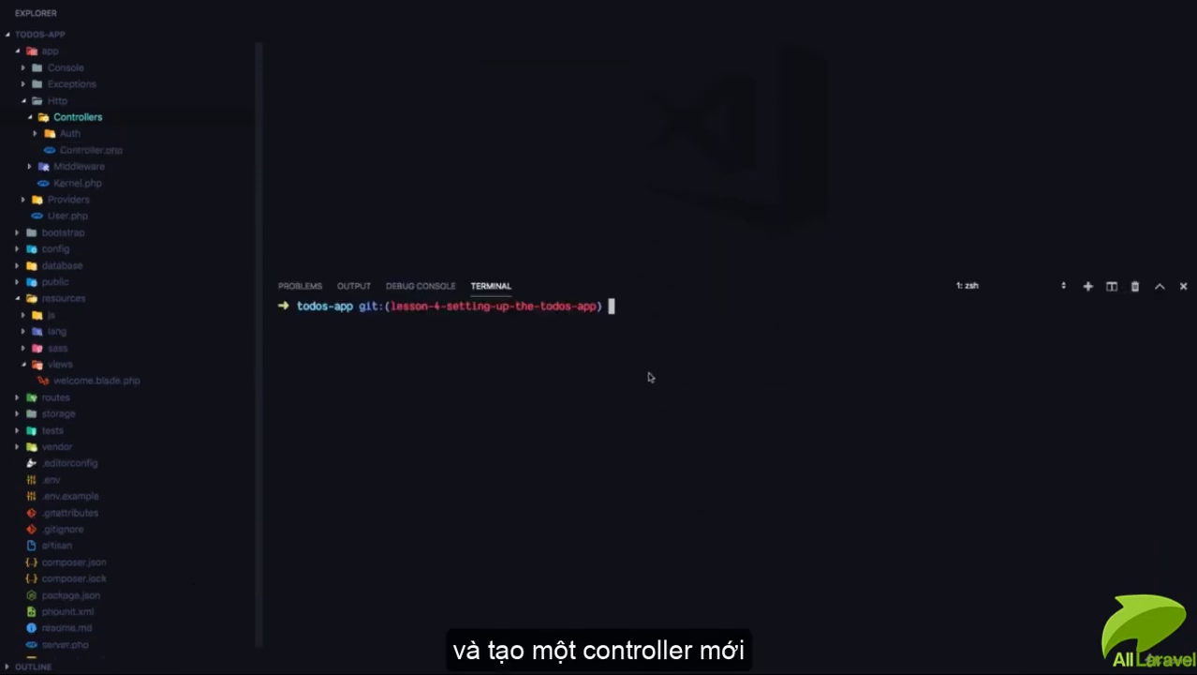
- Run php artisan make:controller TodosController in the integrated terminal
text(php artisan make:controller AboutController)
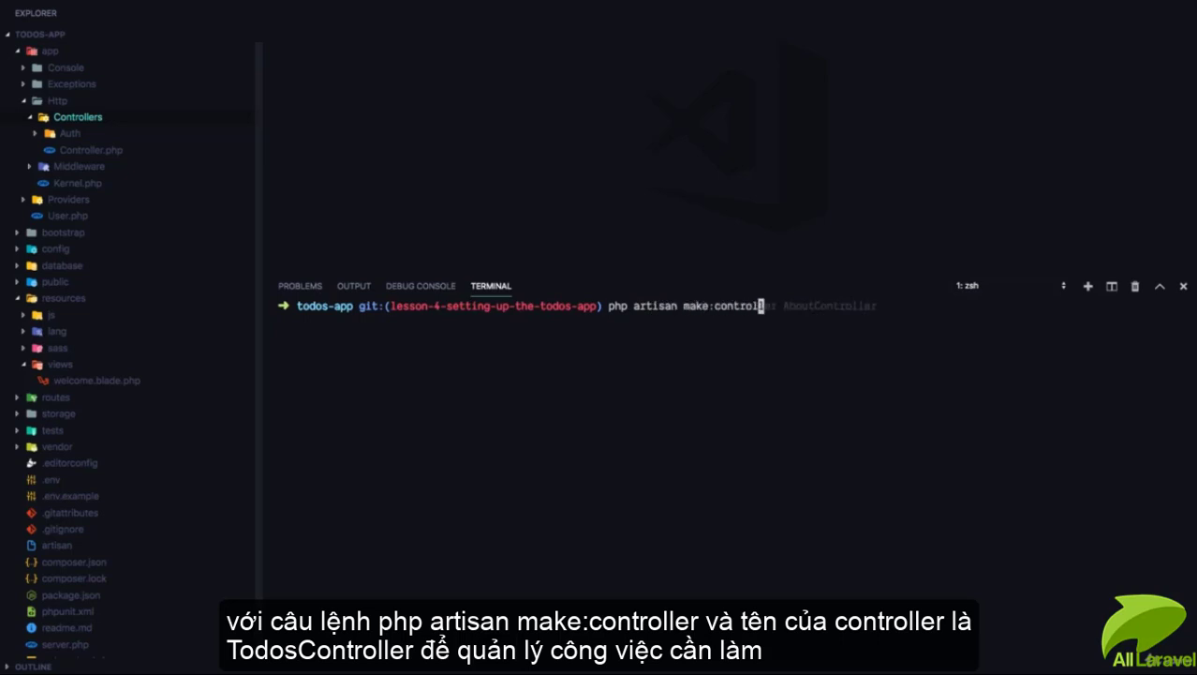
text(Todo)
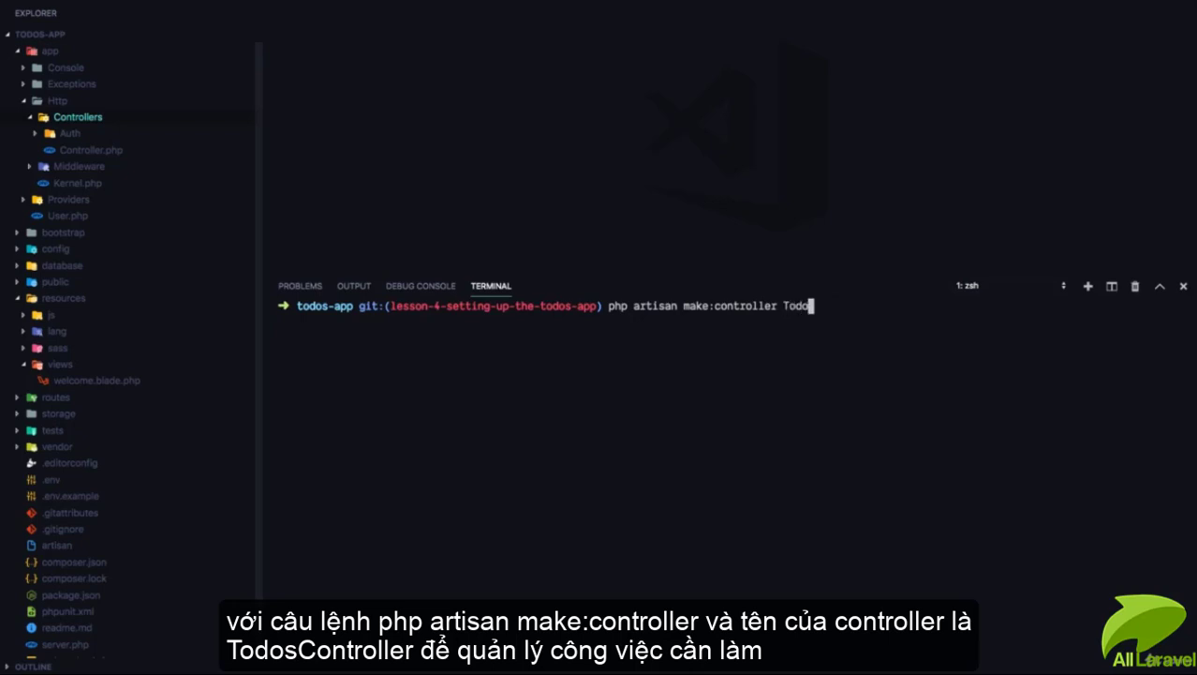
text(sController)
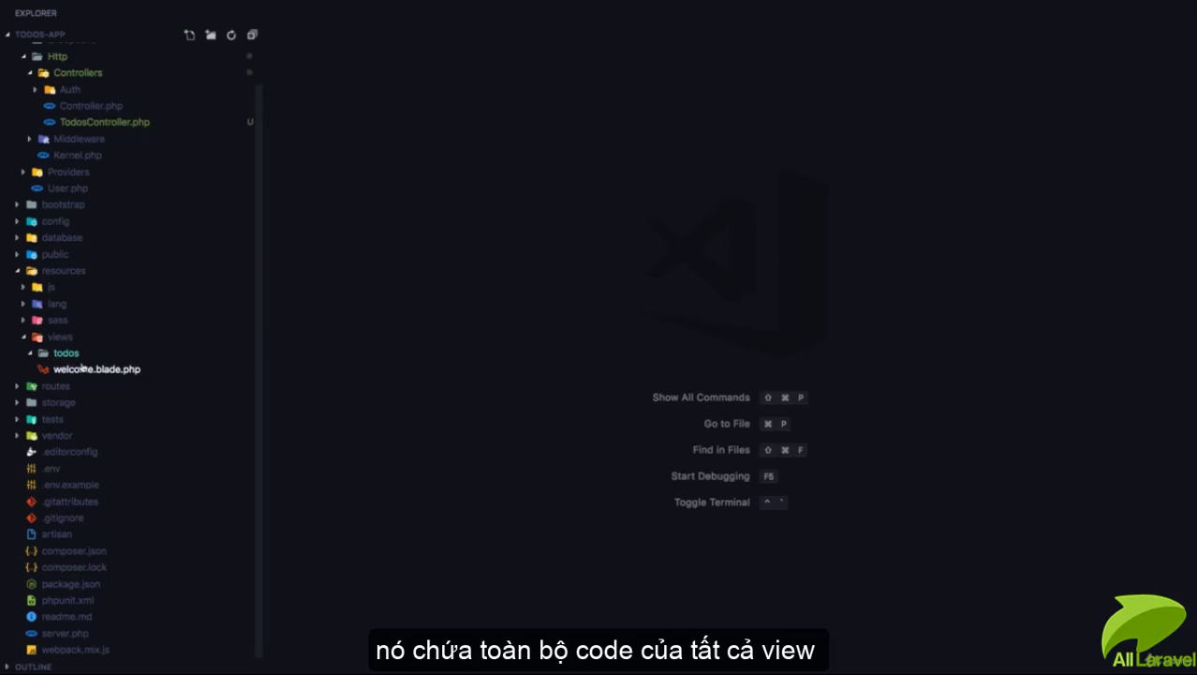
- In routes/web.php, replace the about route line with Route::get('todos', 'TodosController@index')
click(55, 385)
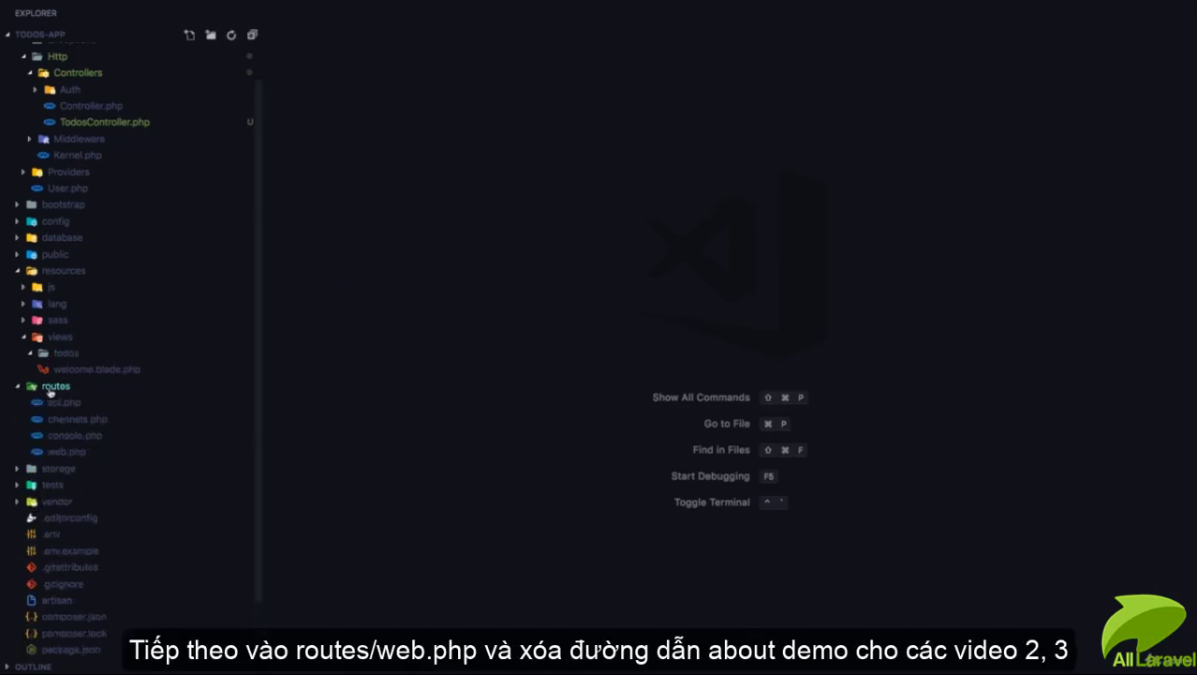
click(66, 451)
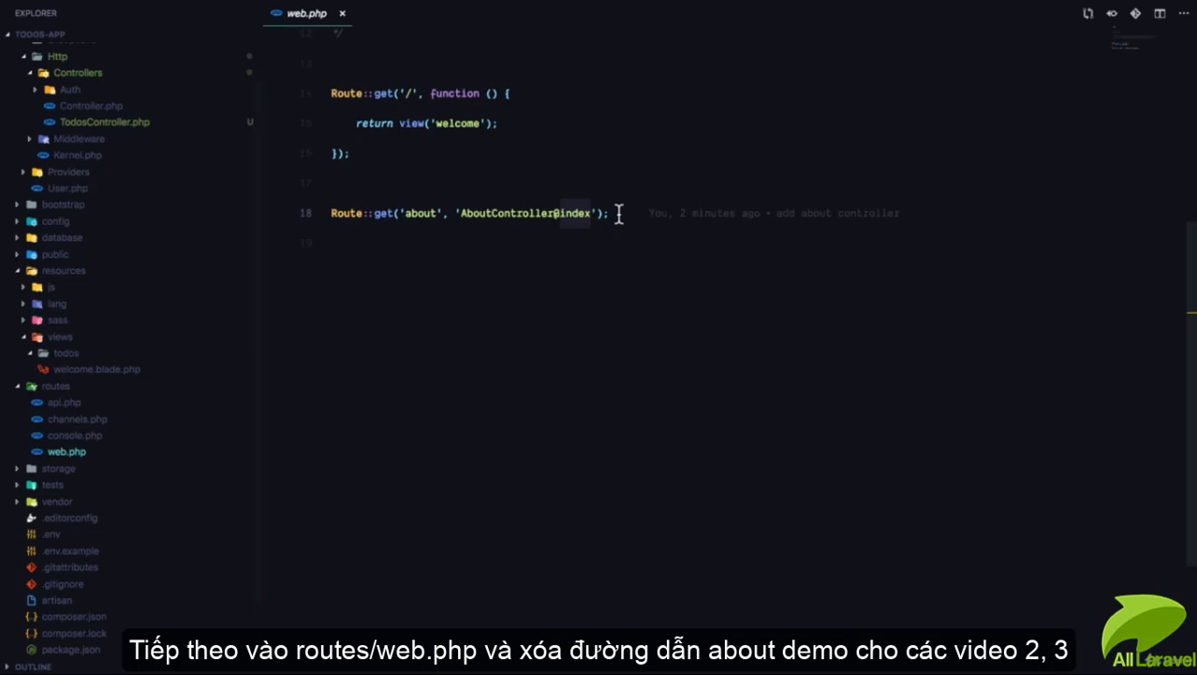
triple_click(468, 213)
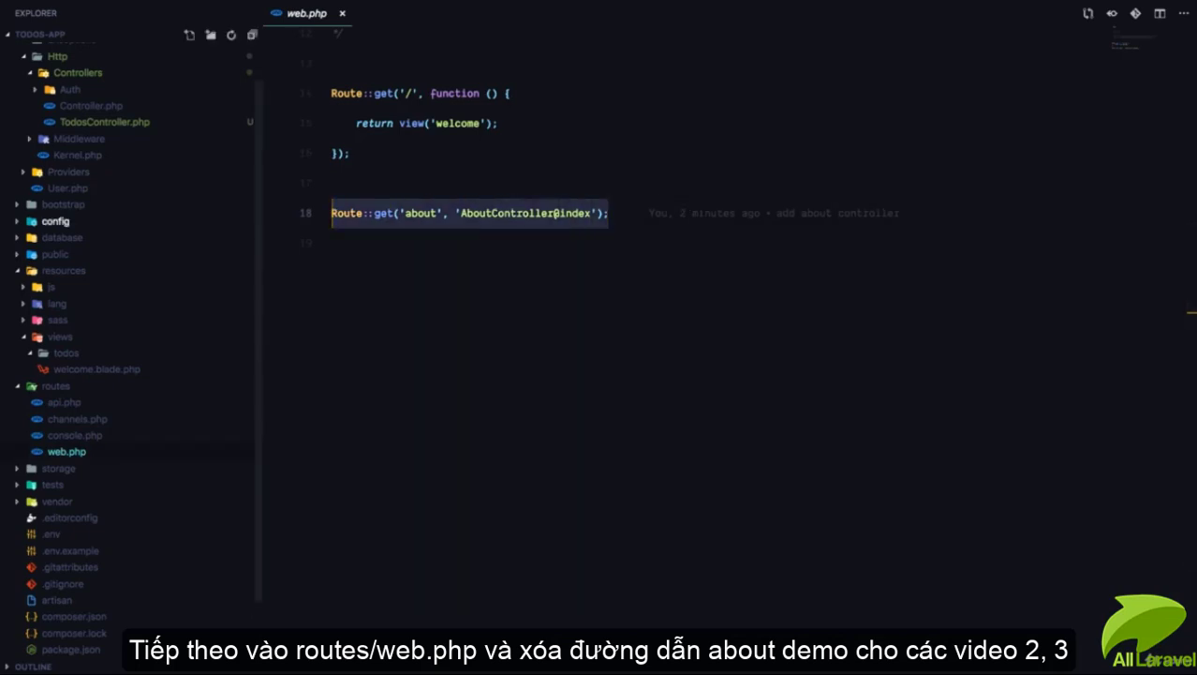
text(Route::get()
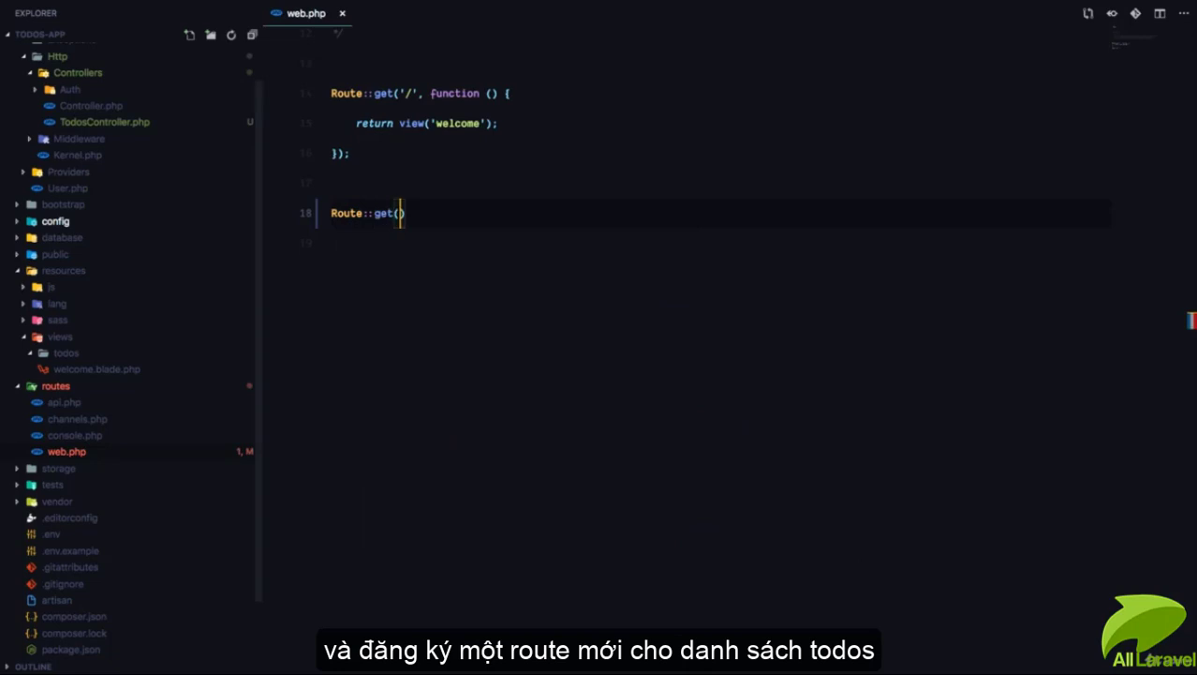
text('')
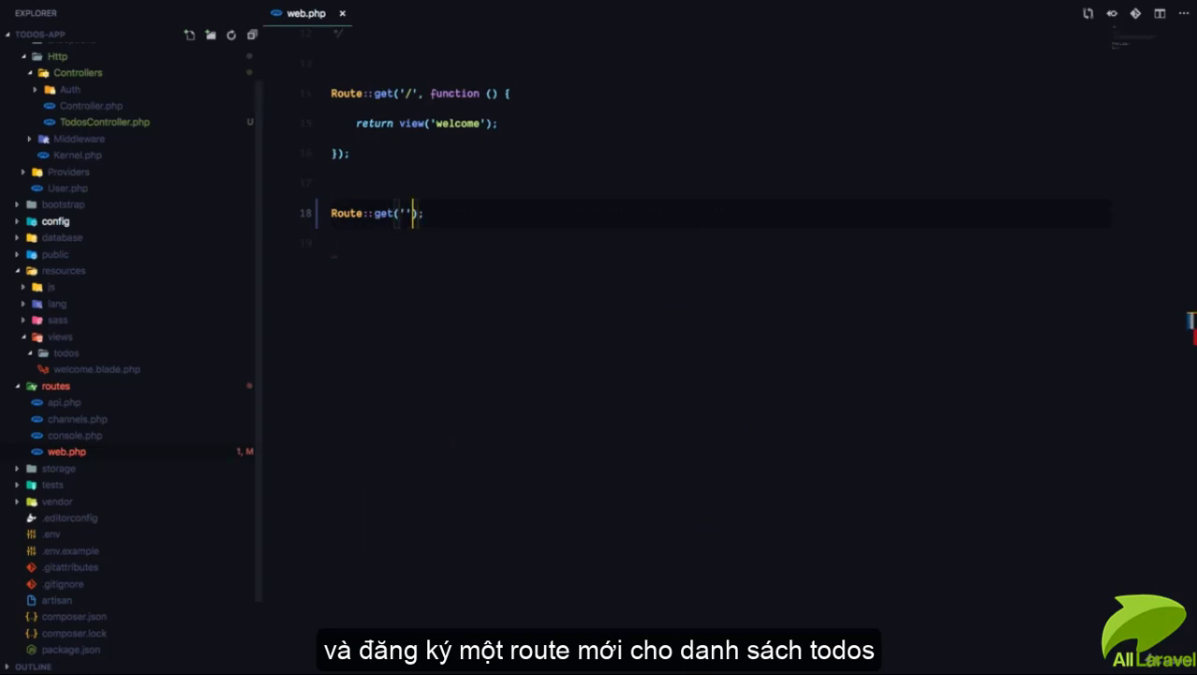
text(todos)
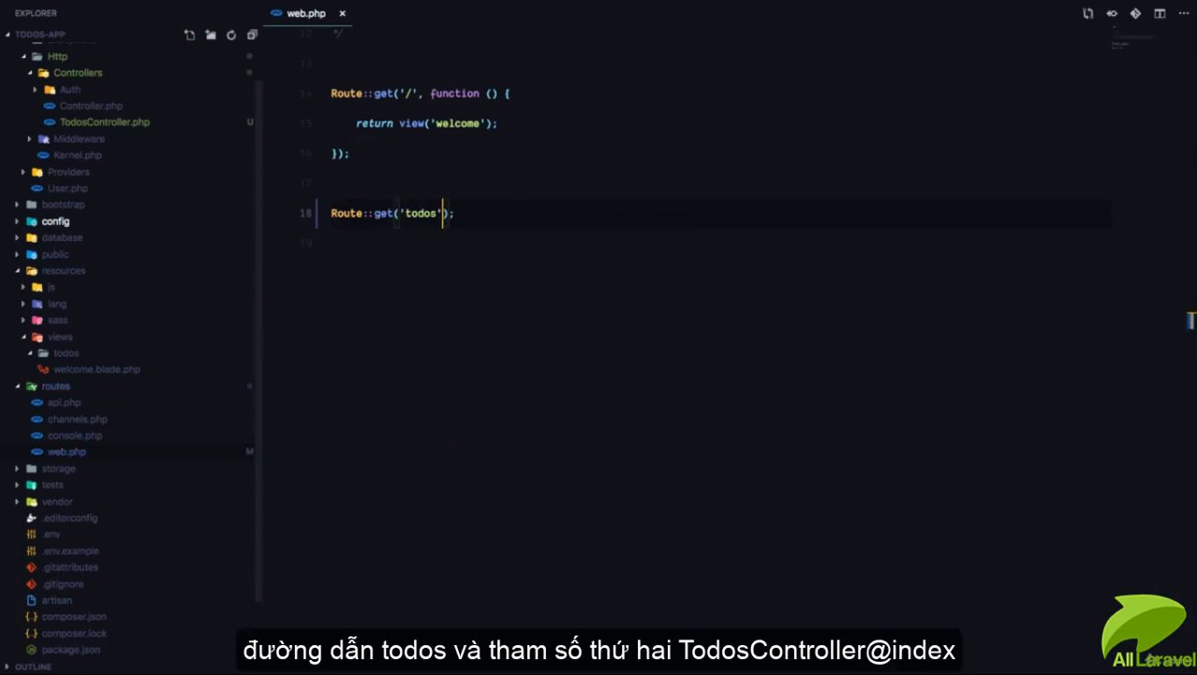
text(, 'TodosC')
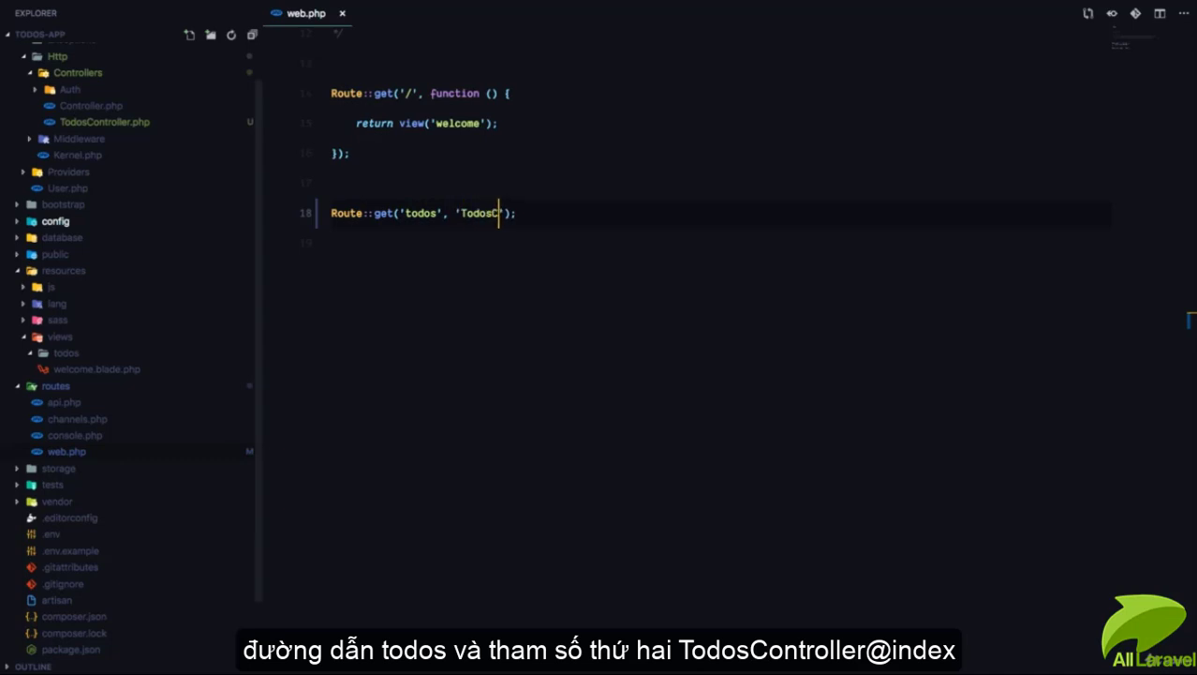
text(ontroller)
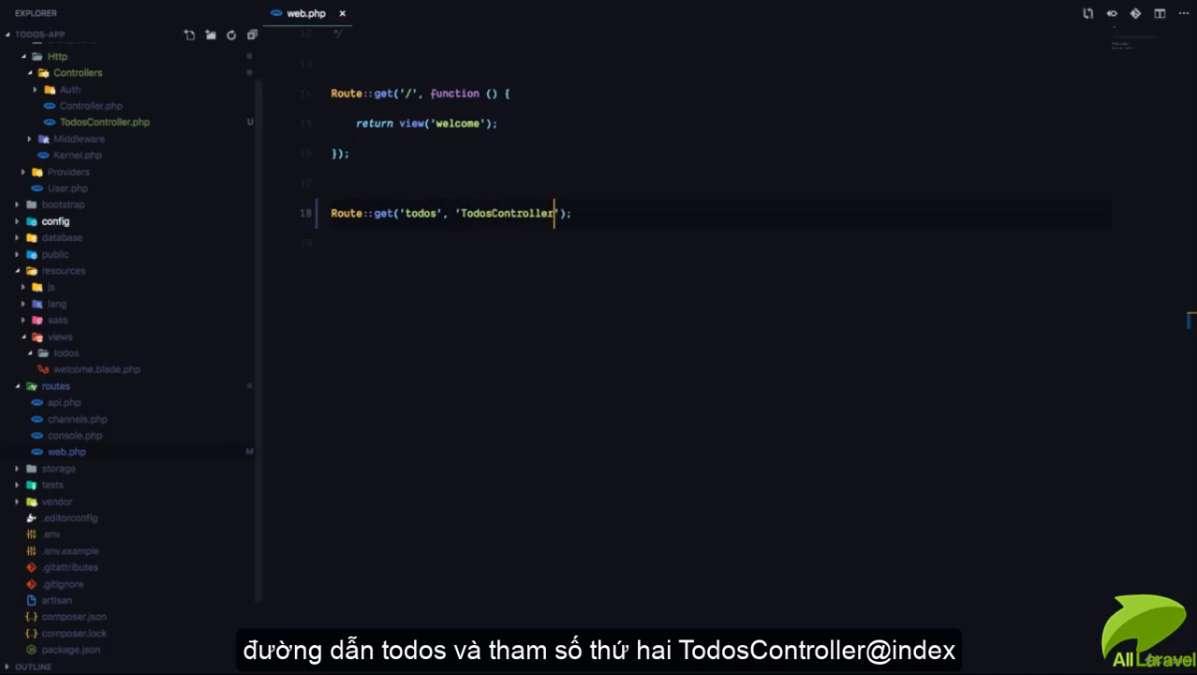
text(@index)
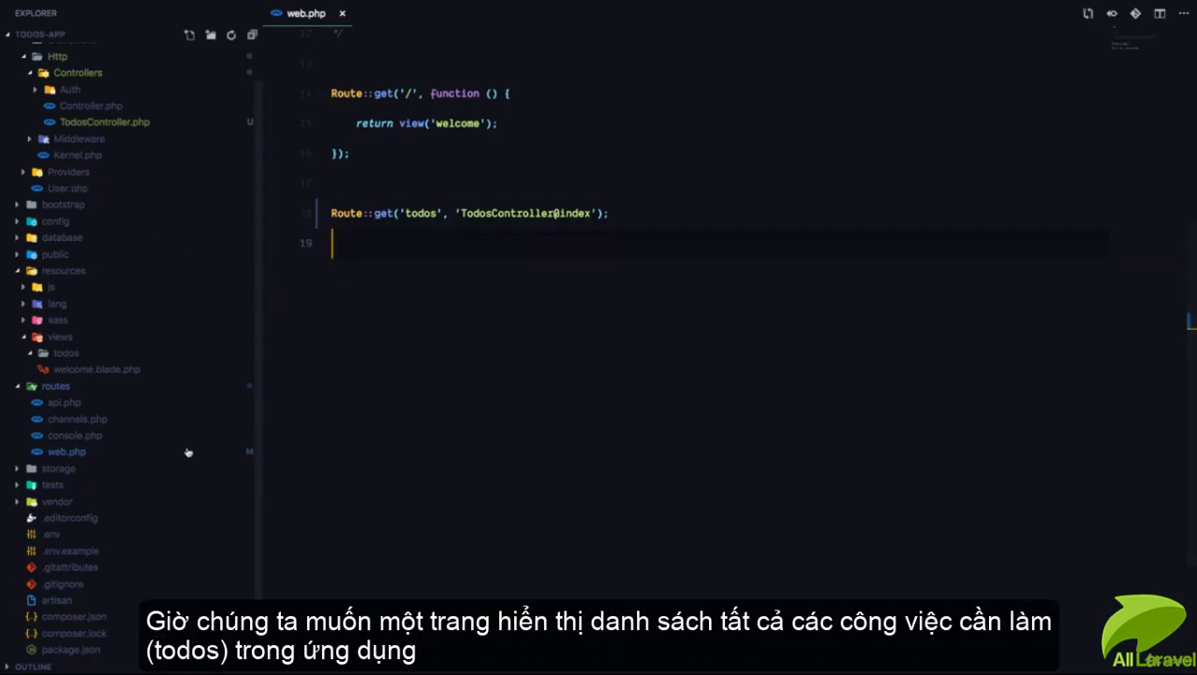
mouse_move(162, 385)
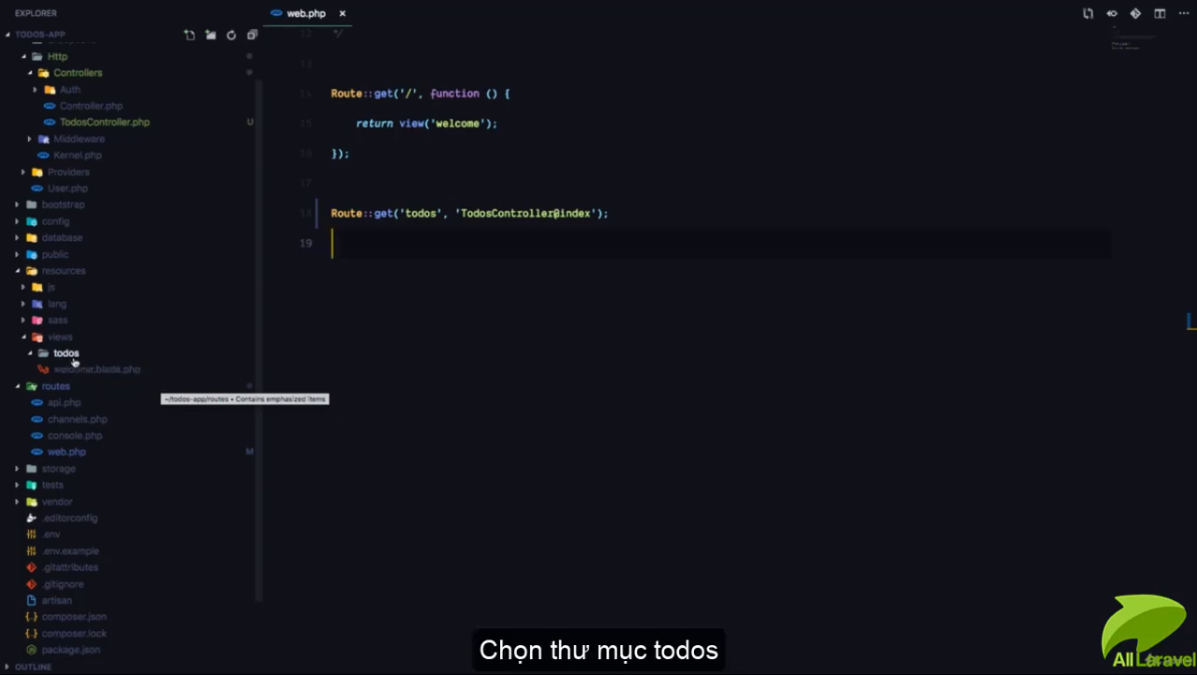
- Save todos/index.blade.php with title Todos and heading TODOS PAGE, then open TodosController.php
click(210, 34)
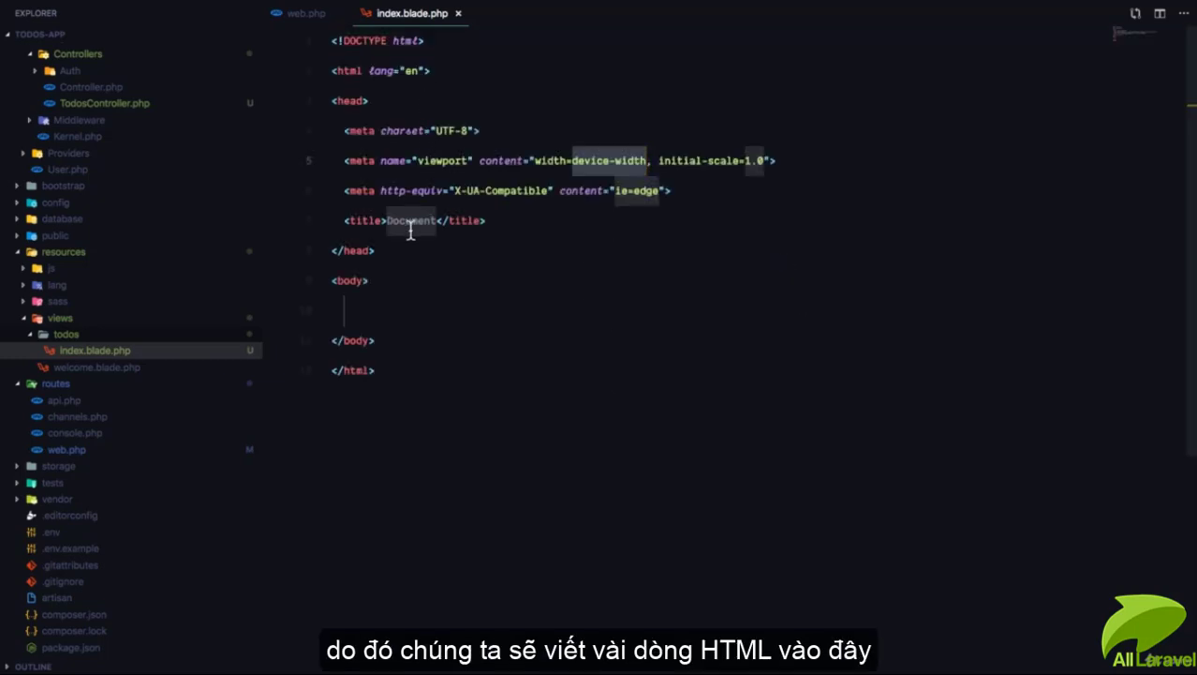
text(Todos)
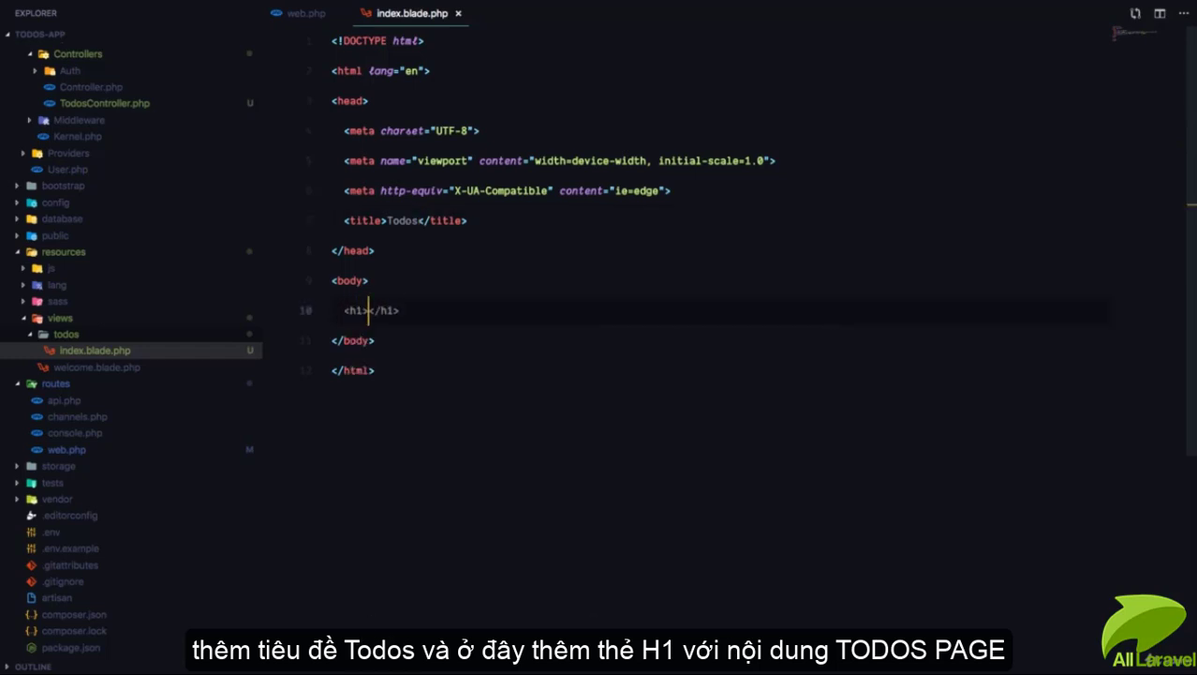
text(TODOS PAGE)
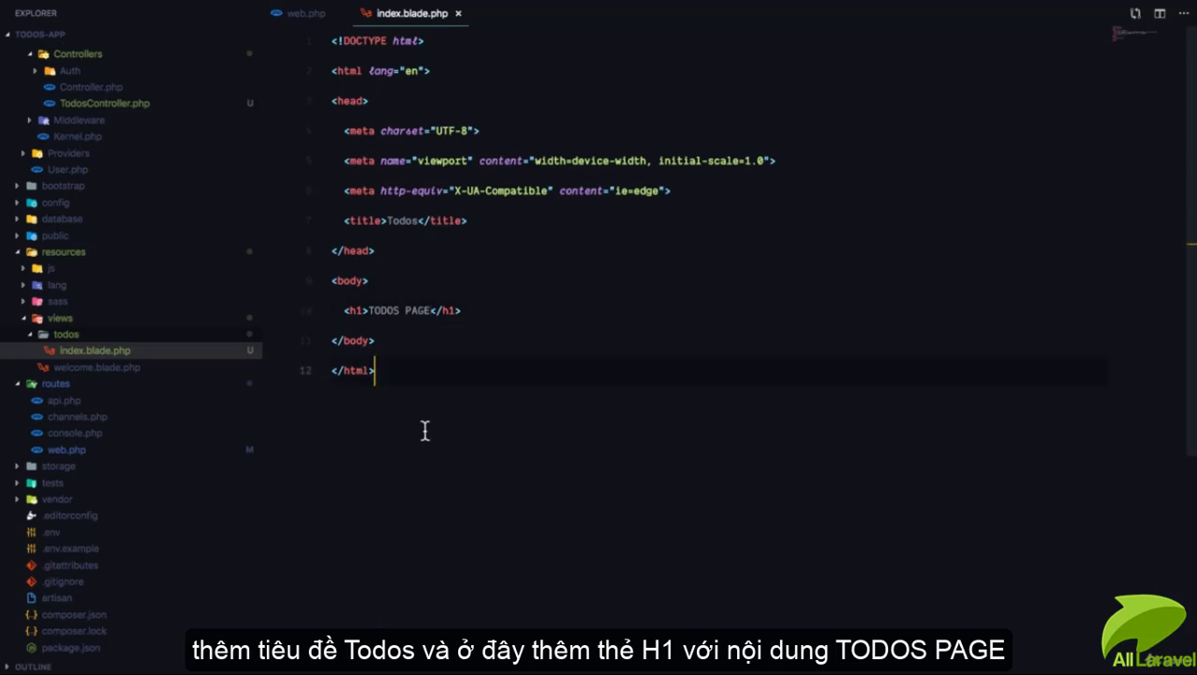
key(Enter)
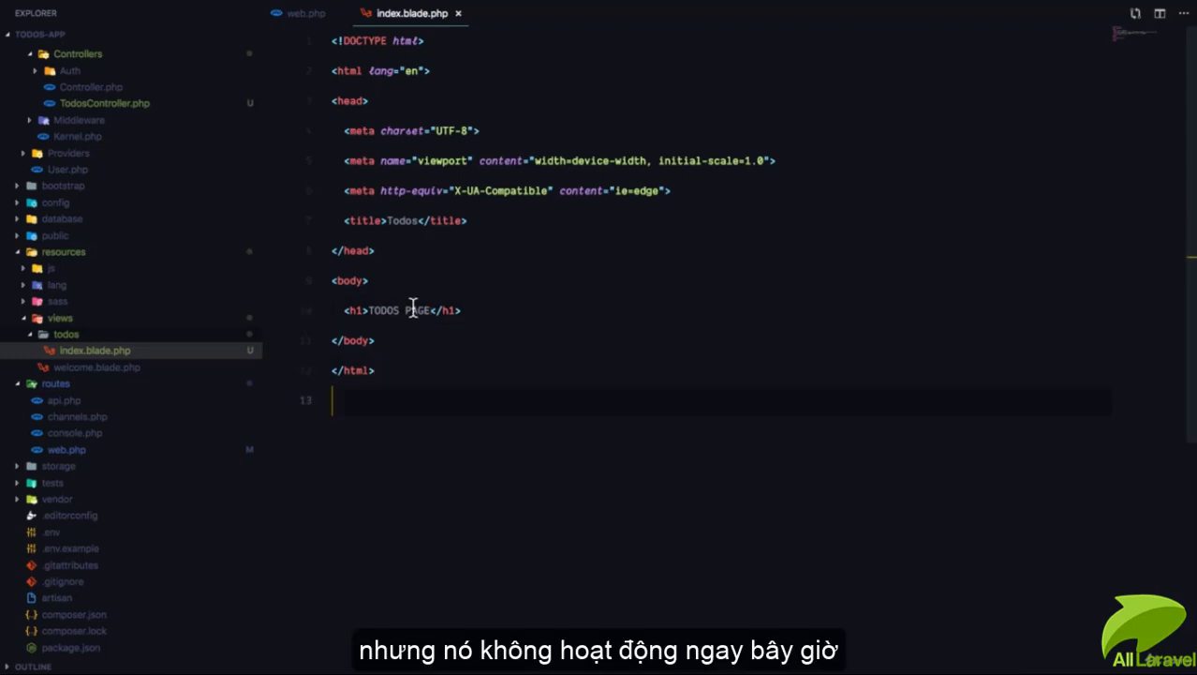
click(104, 103)
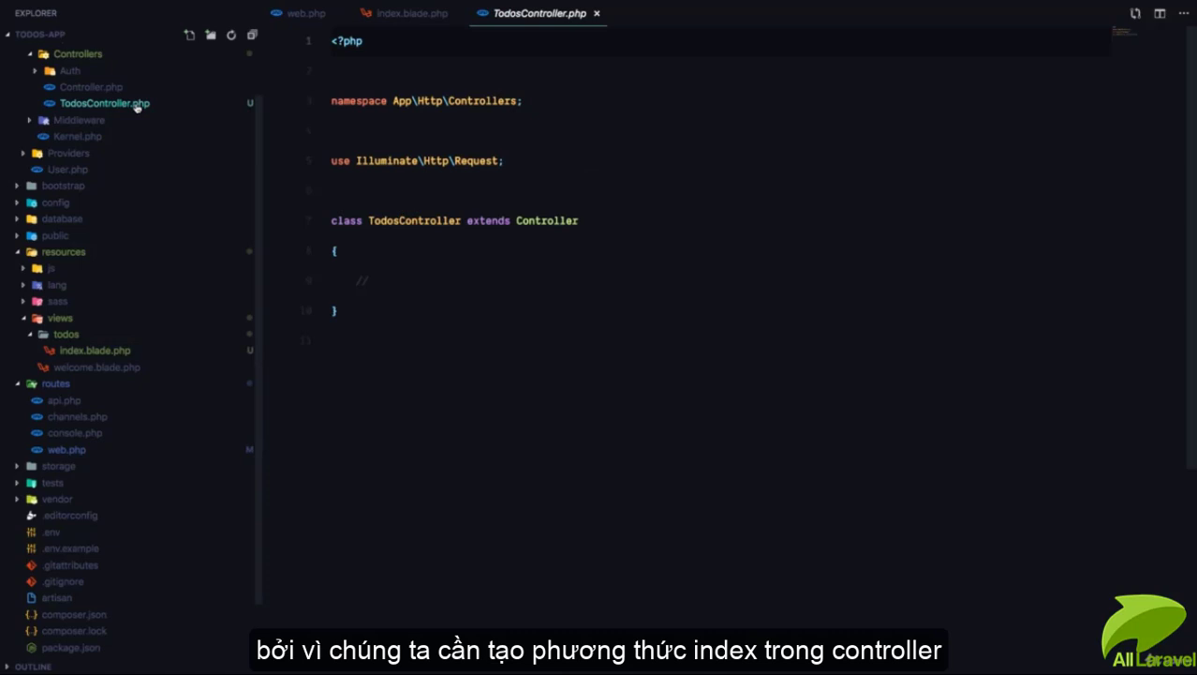
- Add public function index() returning view('todos.index') to TodosController
text(PU)
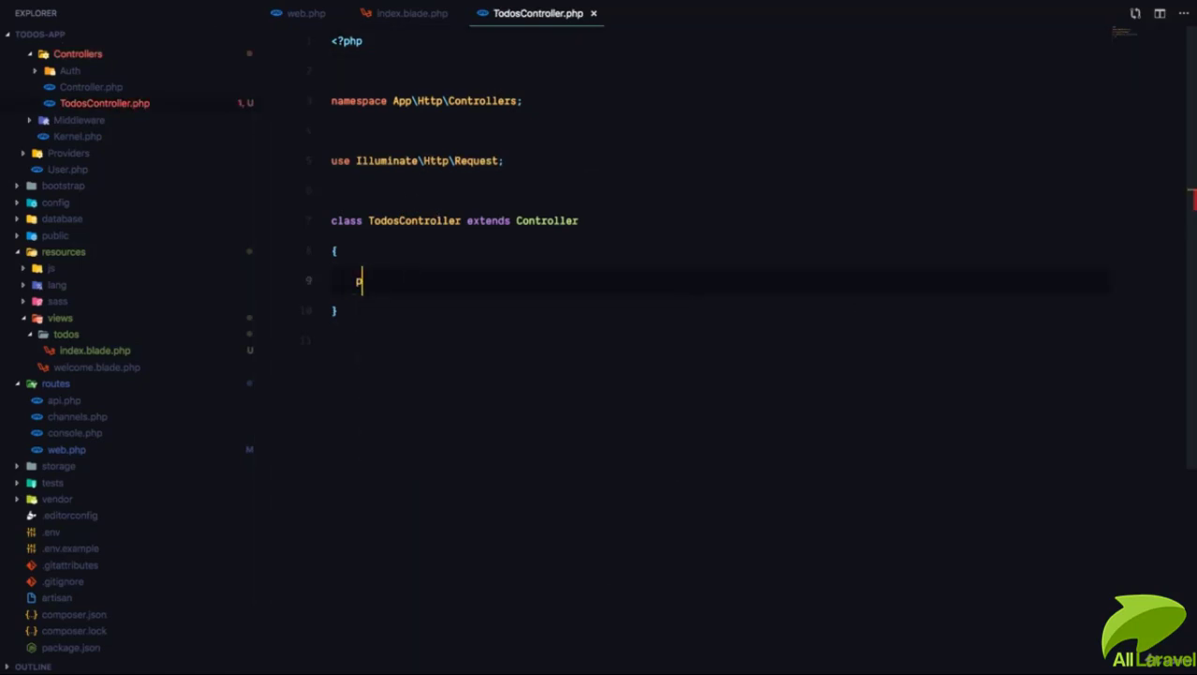
text(public function)
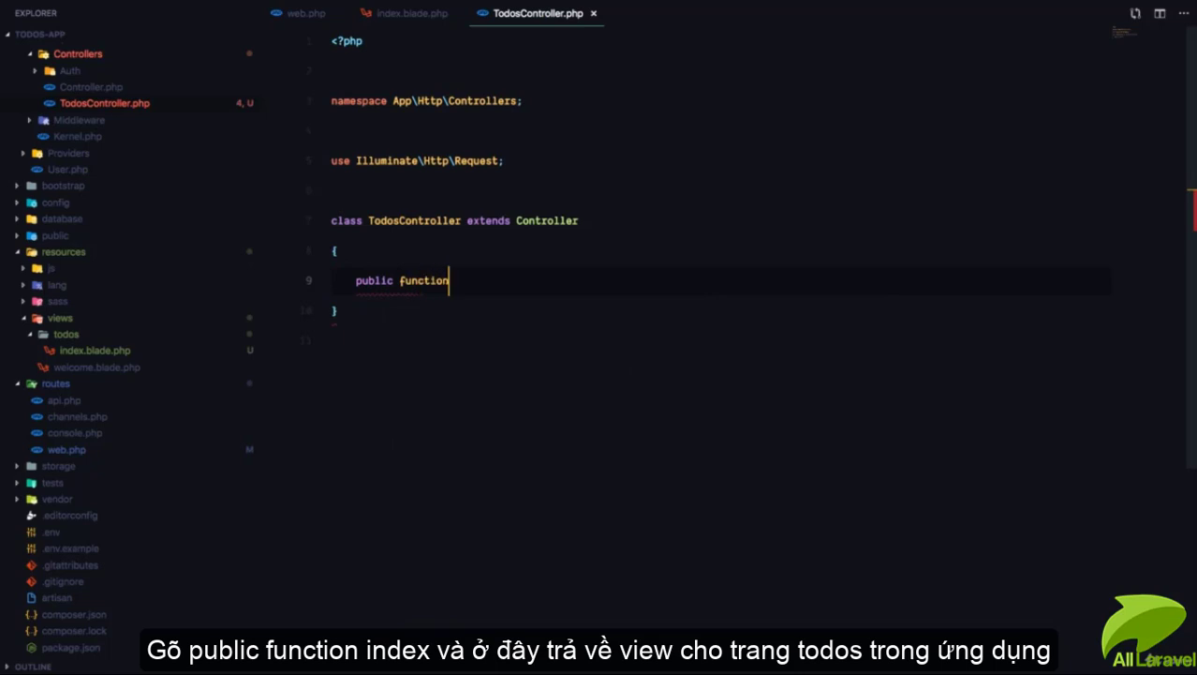
text(index())
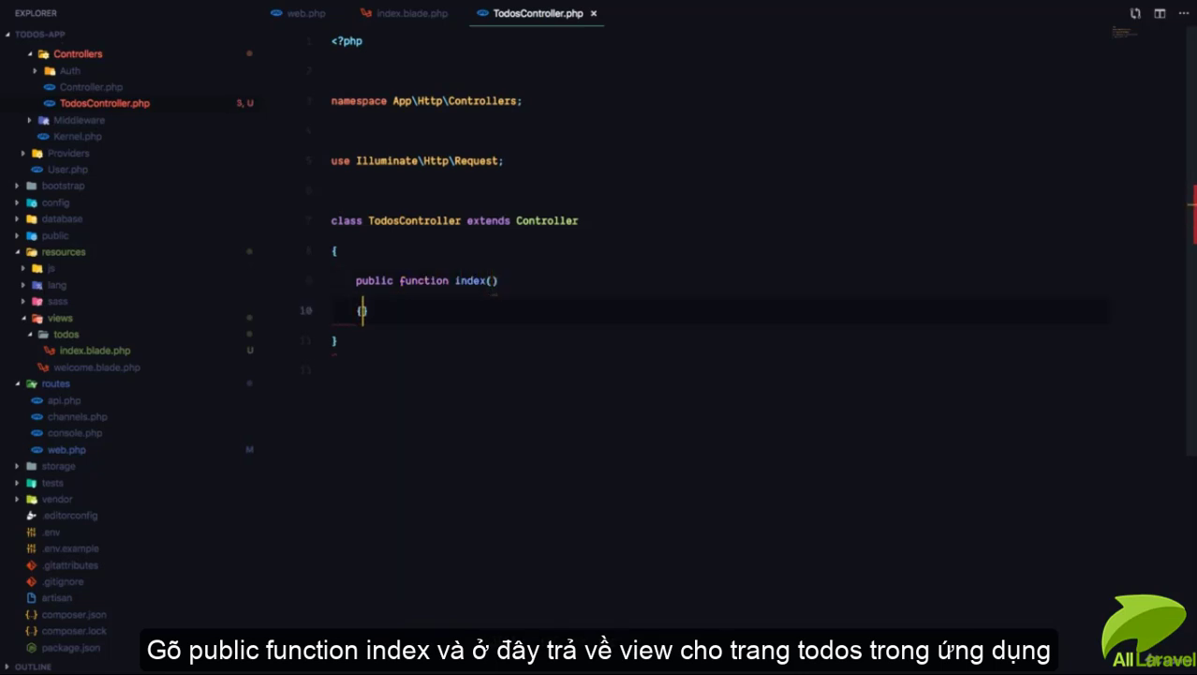
text(return view();)
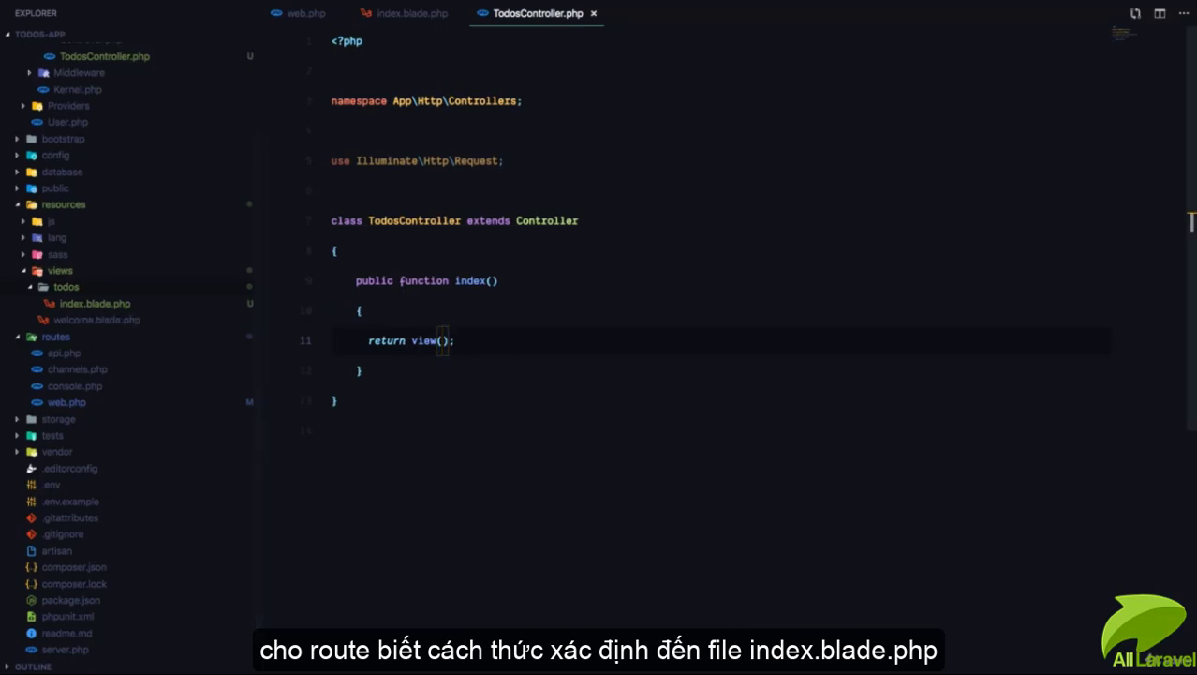
text('todos')
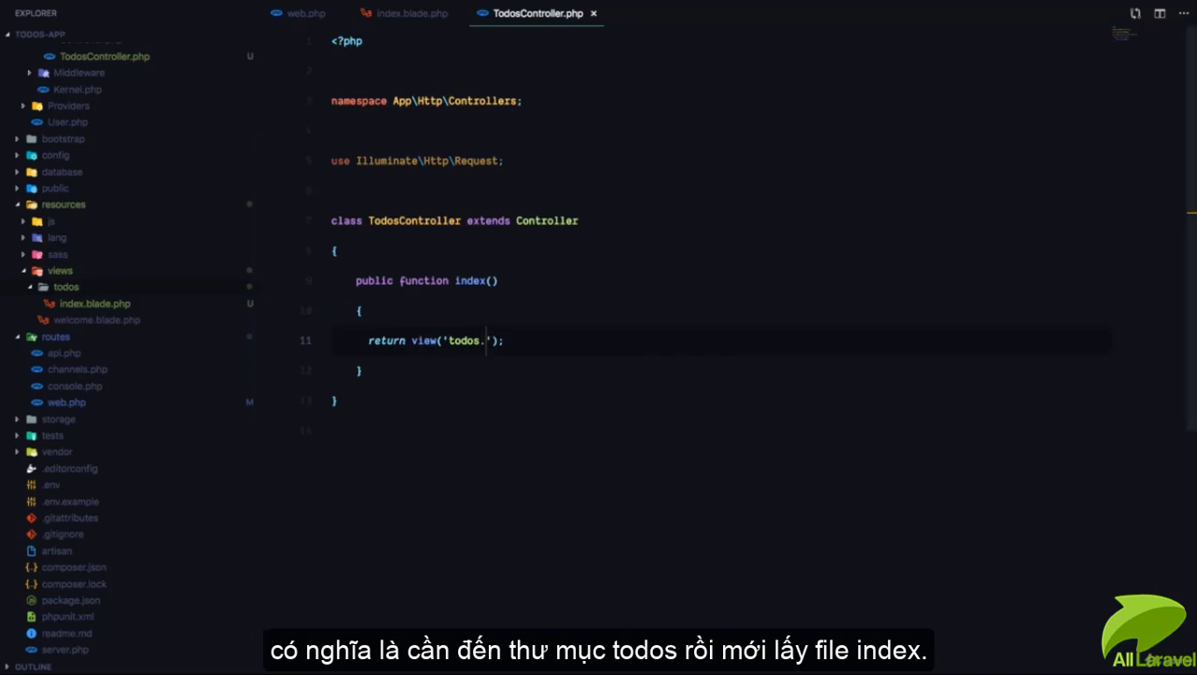
text(index)
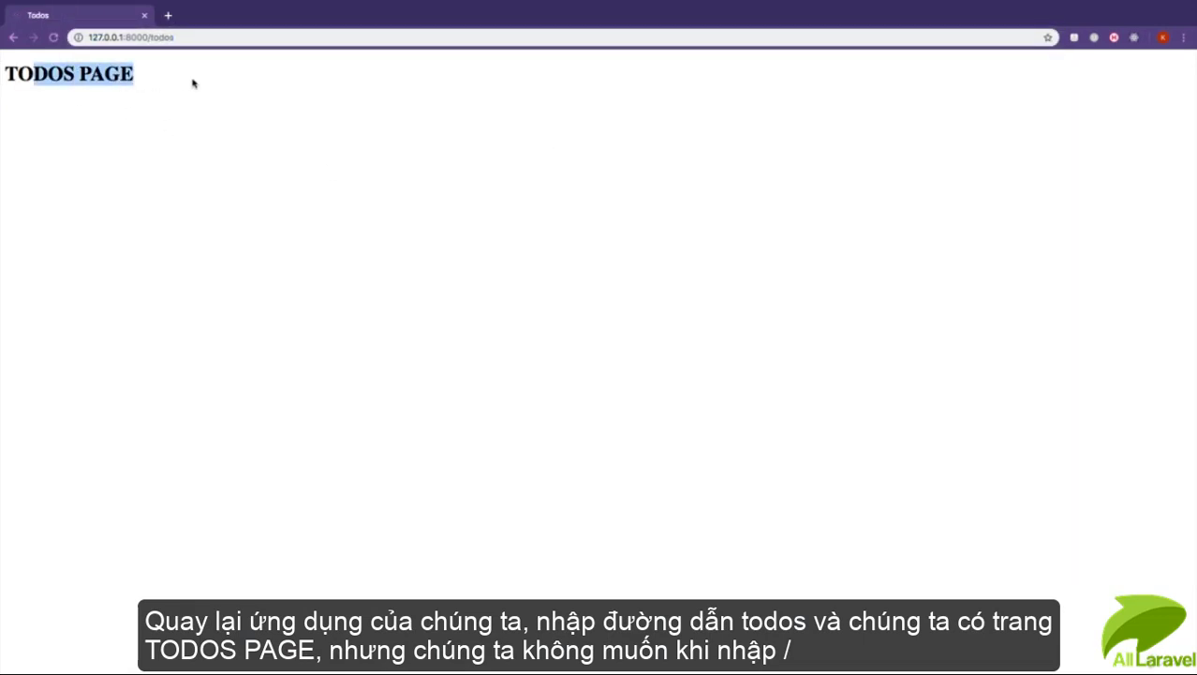
- Select the todos path in Chrome's 127.0.0.1:8000/todos address bar
click(162, 38)
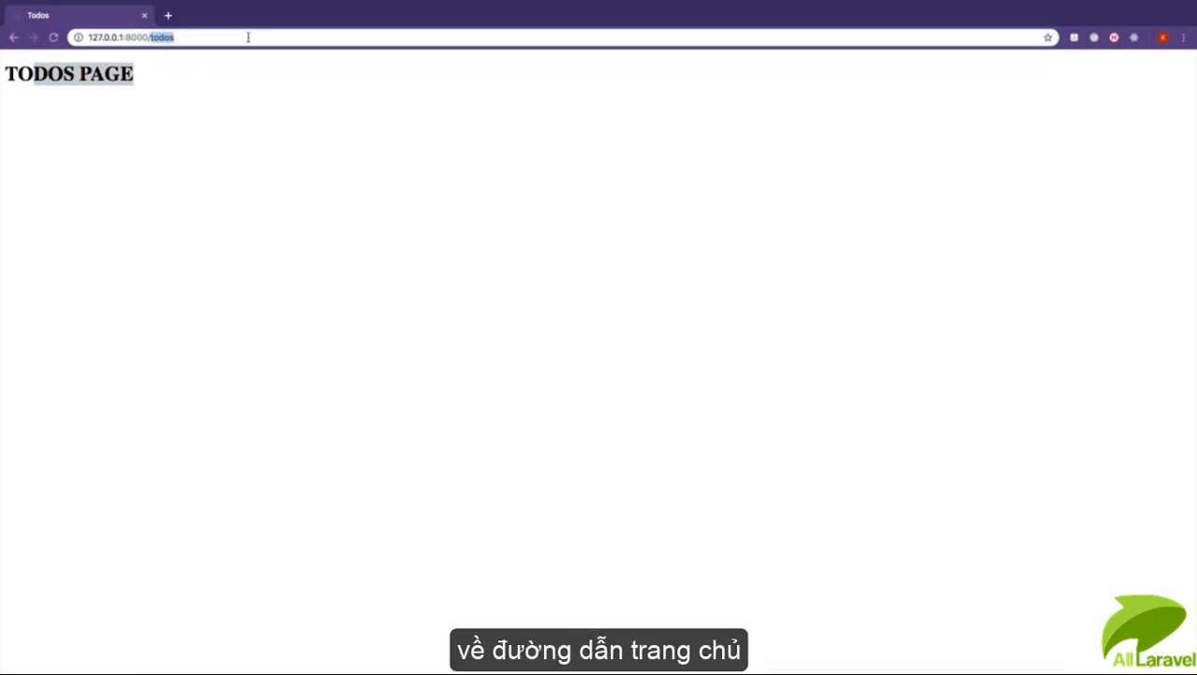
mouse_move(171, 204)
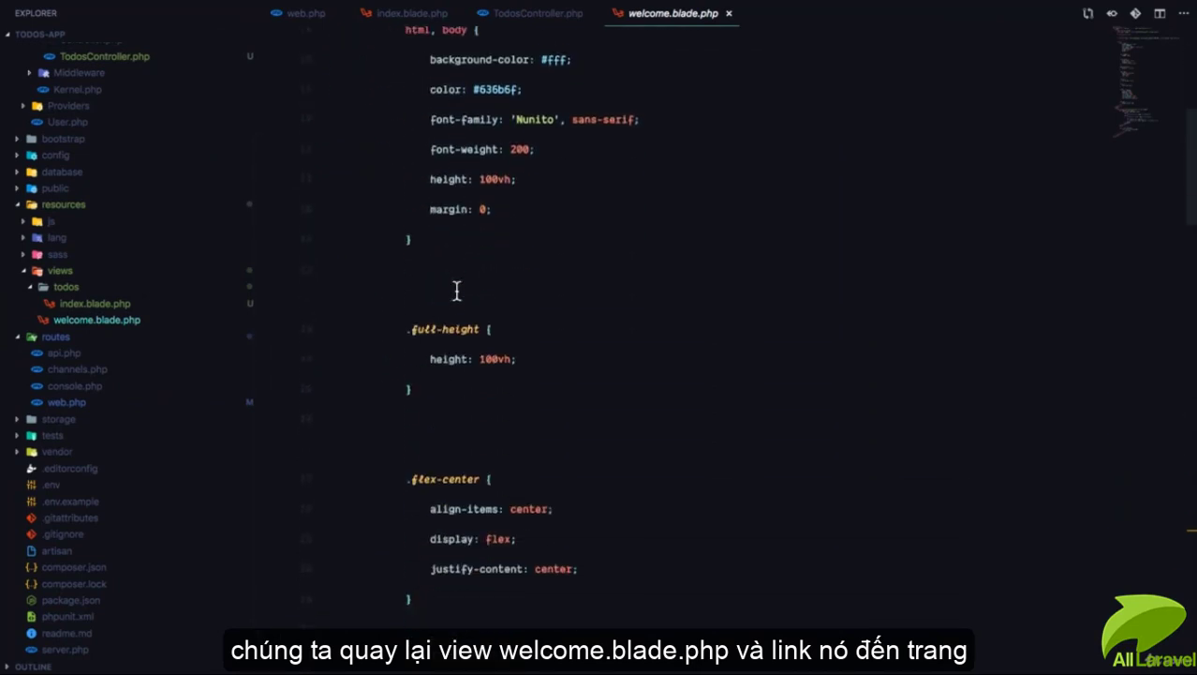
- Replace the welcome page's 'Todos App' title with <a href="/todos">Todos</a>
scroll(down, 3)
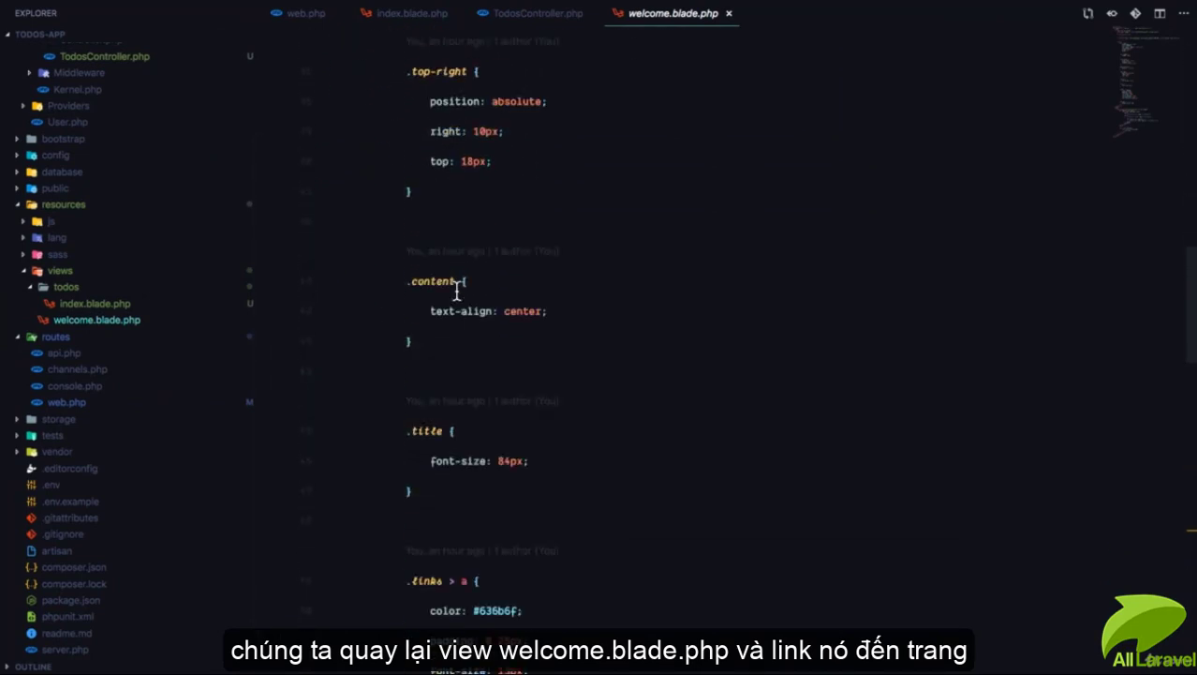
scroll(up, 3)
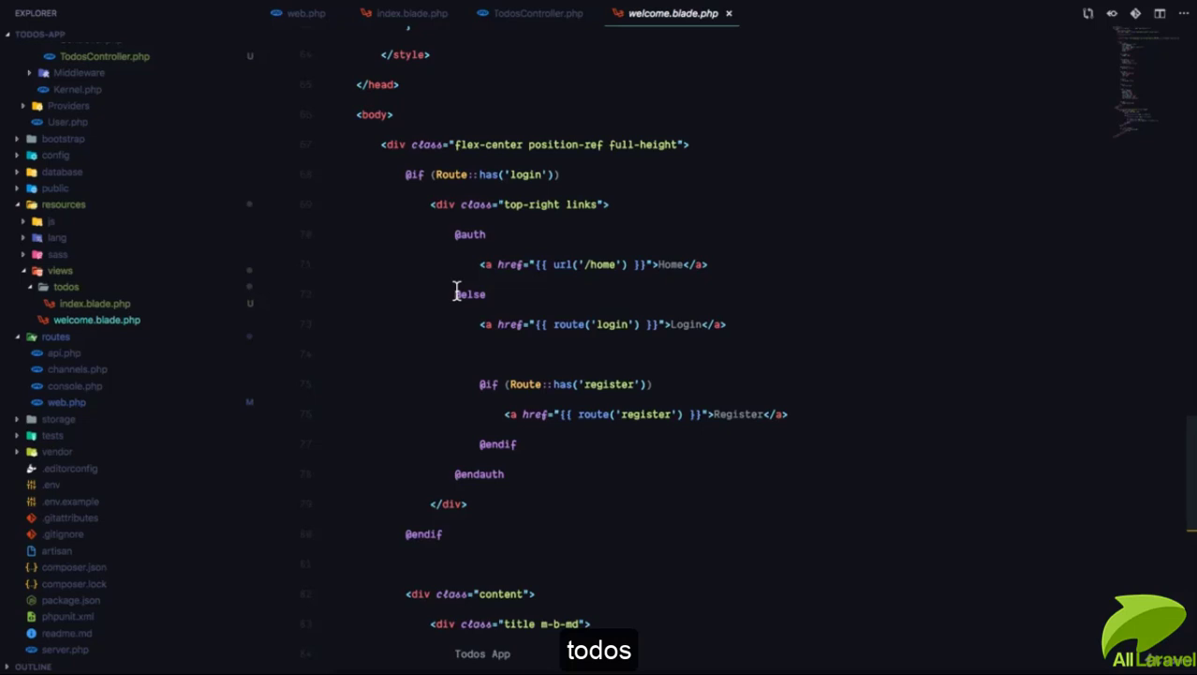
scroll(down, 3)
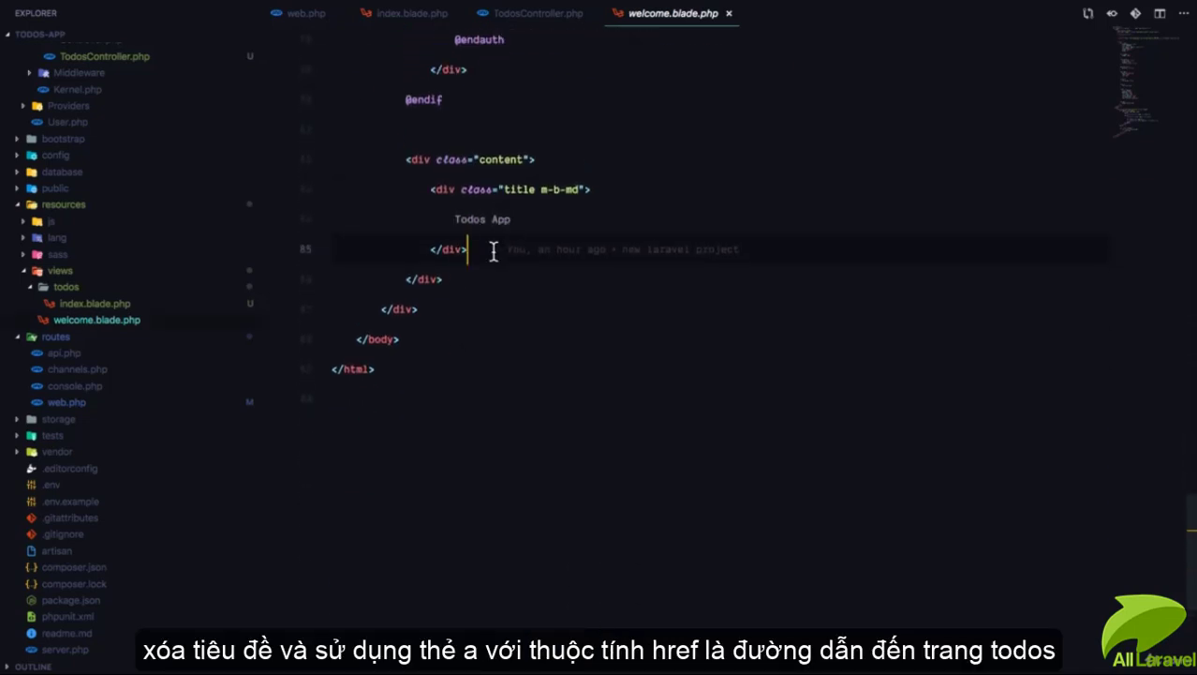
double_click(481, 219)
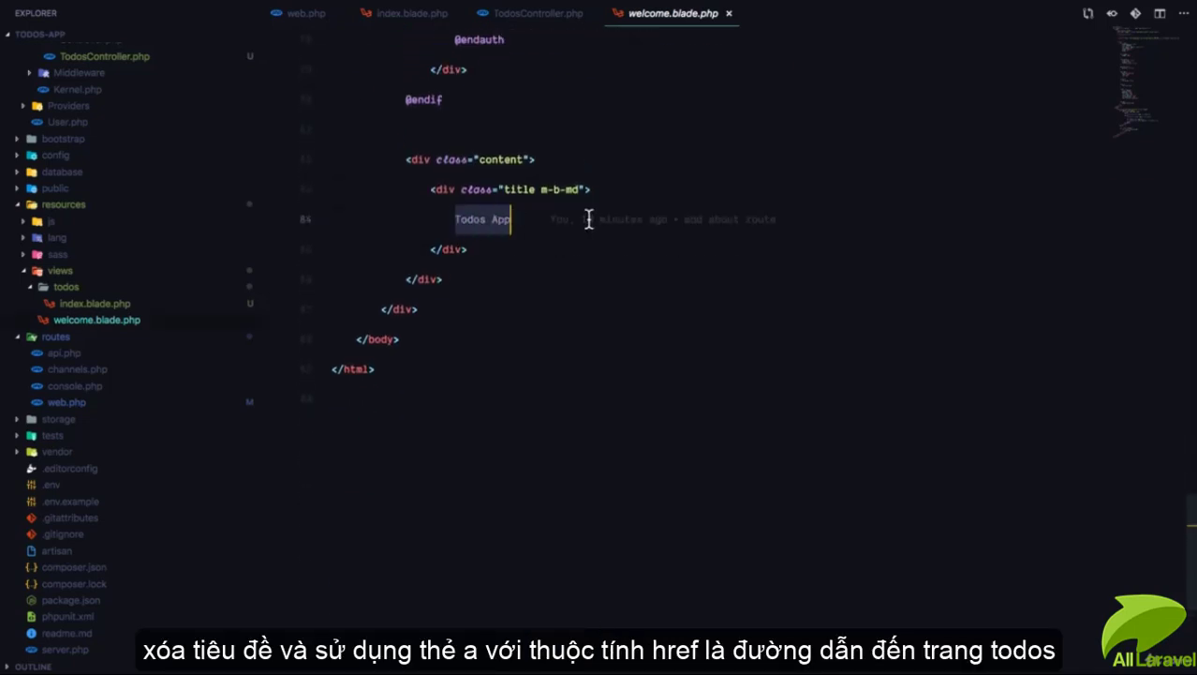
text(<a href=""></a>)
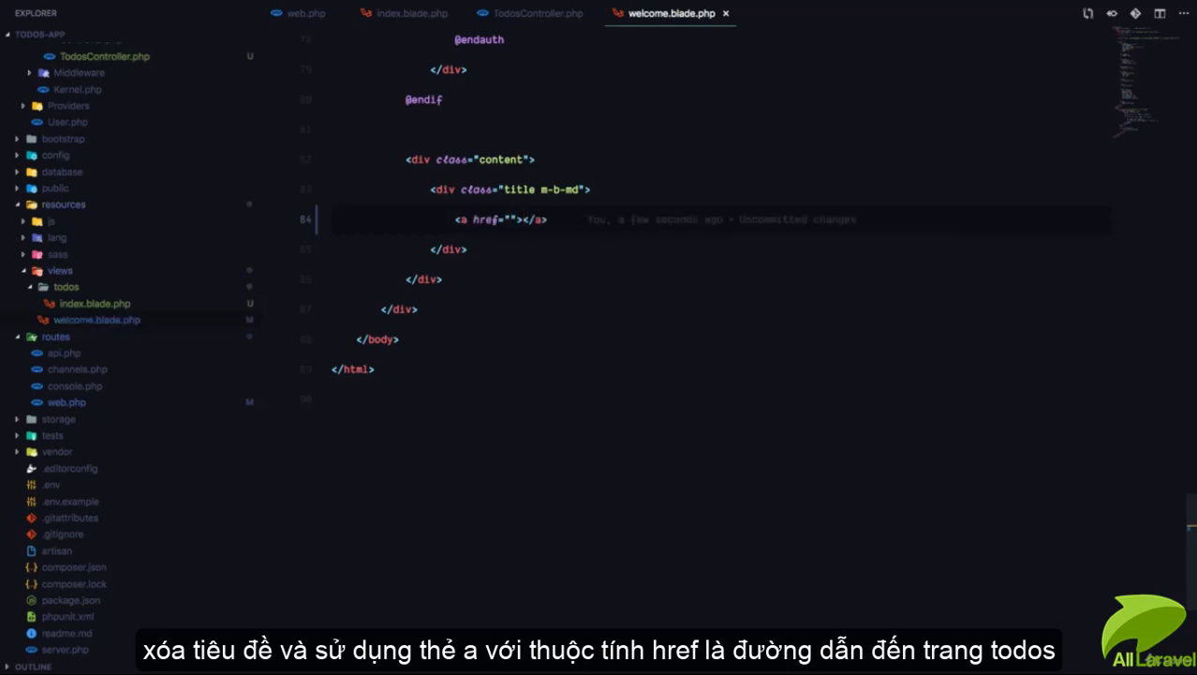
text(Todos)
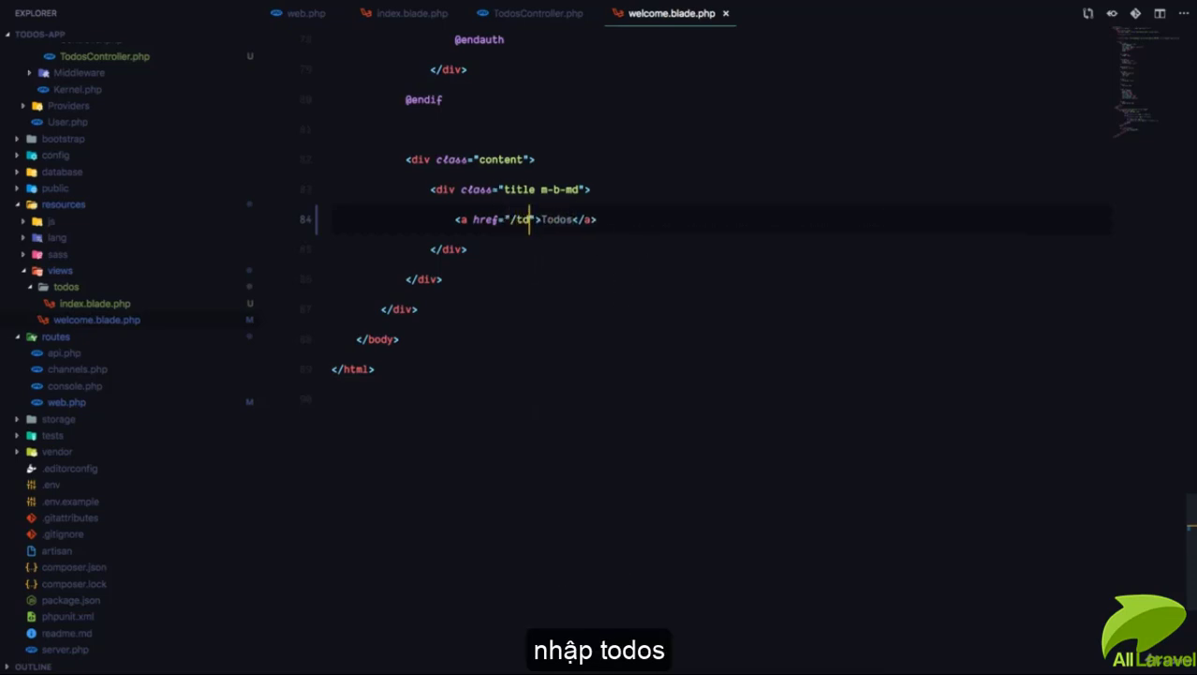
text(odos)
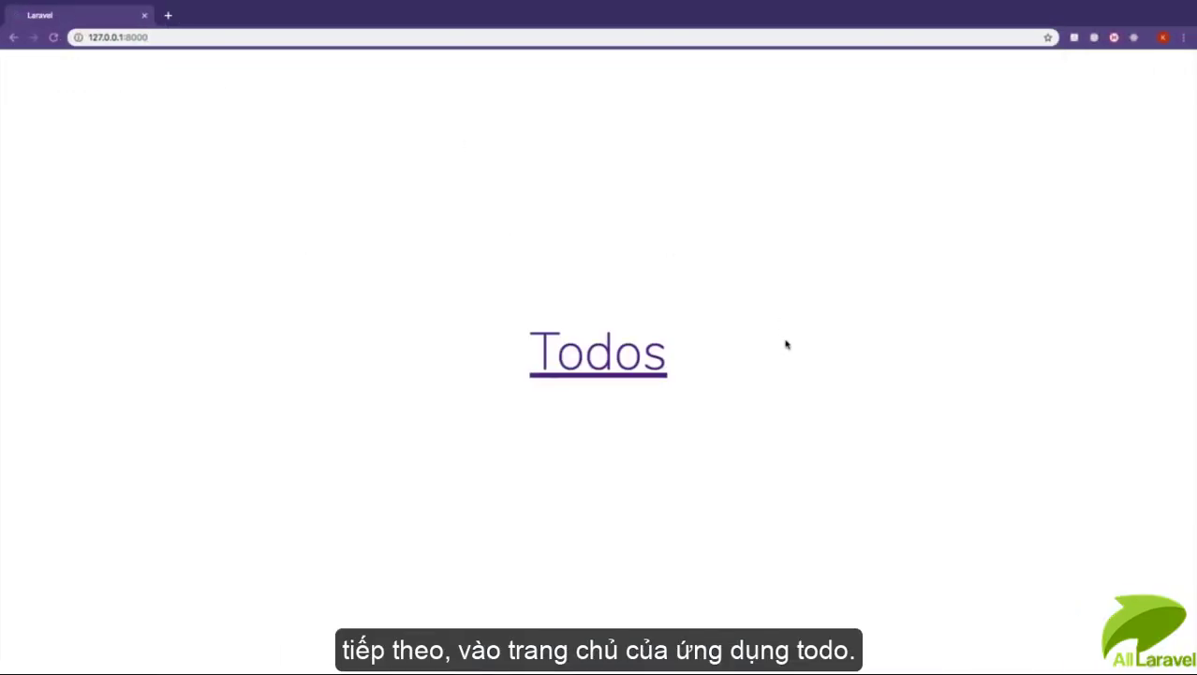
mouse_move(599, 353)
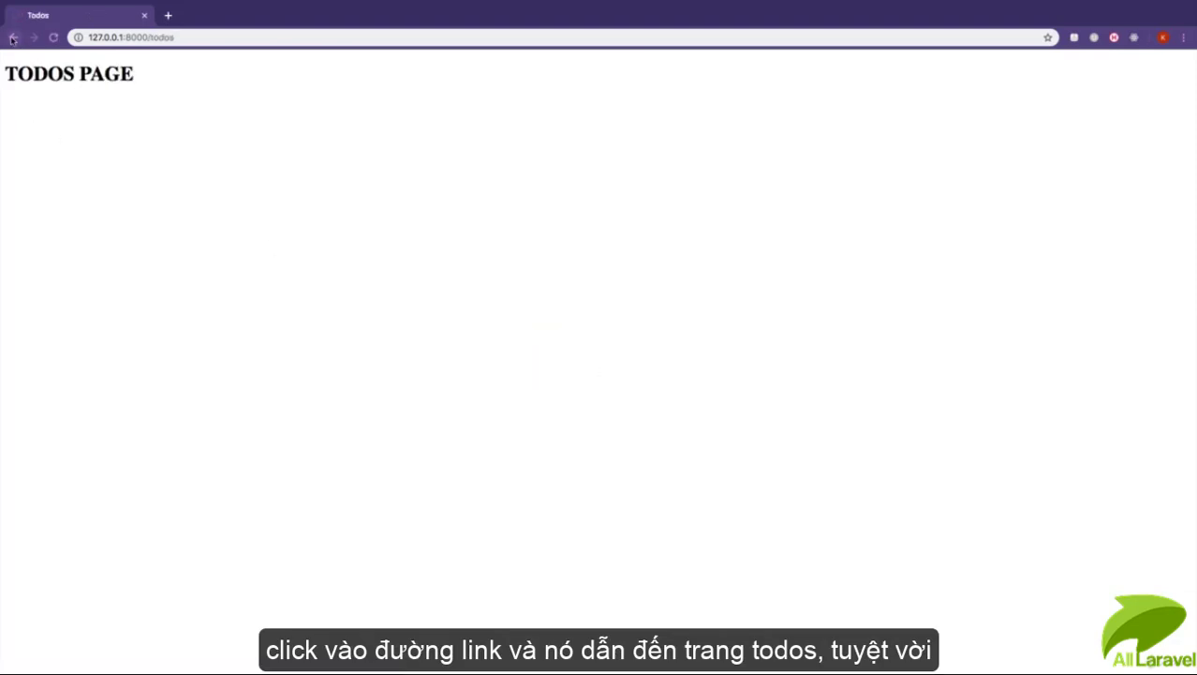
- Go back from the TODOS PAGE to the welcome page
click(13, 38)
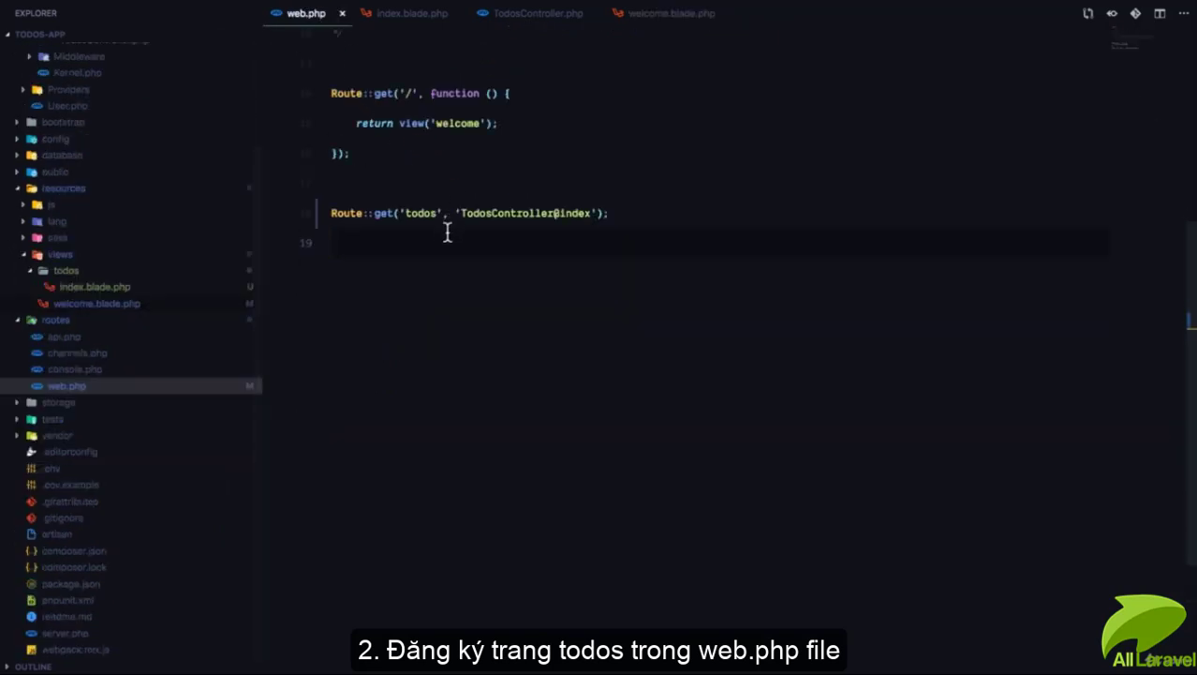
- Review the route's index method, the TodosController tab, and todos/index.blade.php
double_click(421, 212)
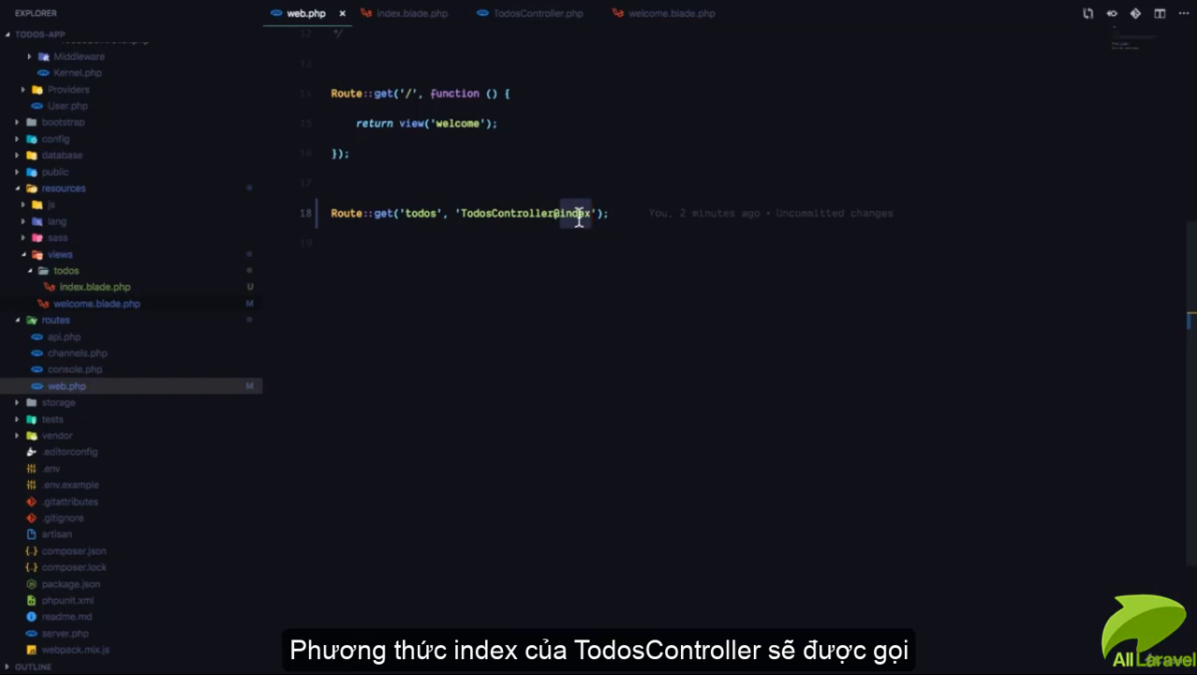
click(537, 13)
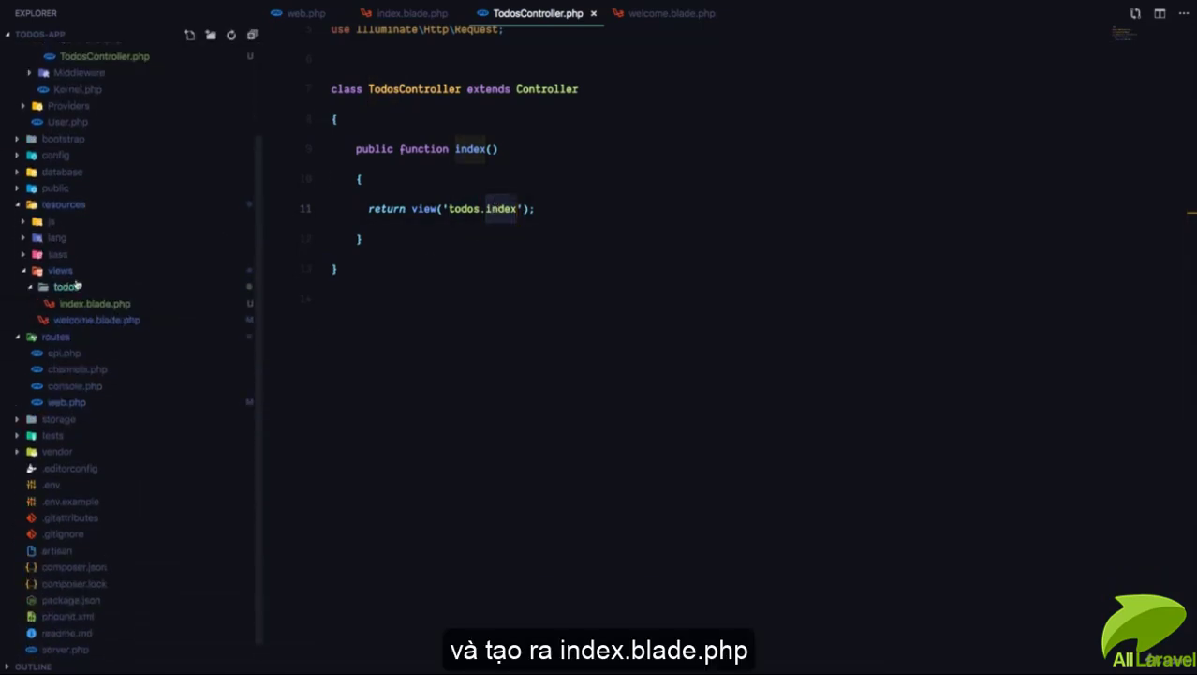
click(94, 303)
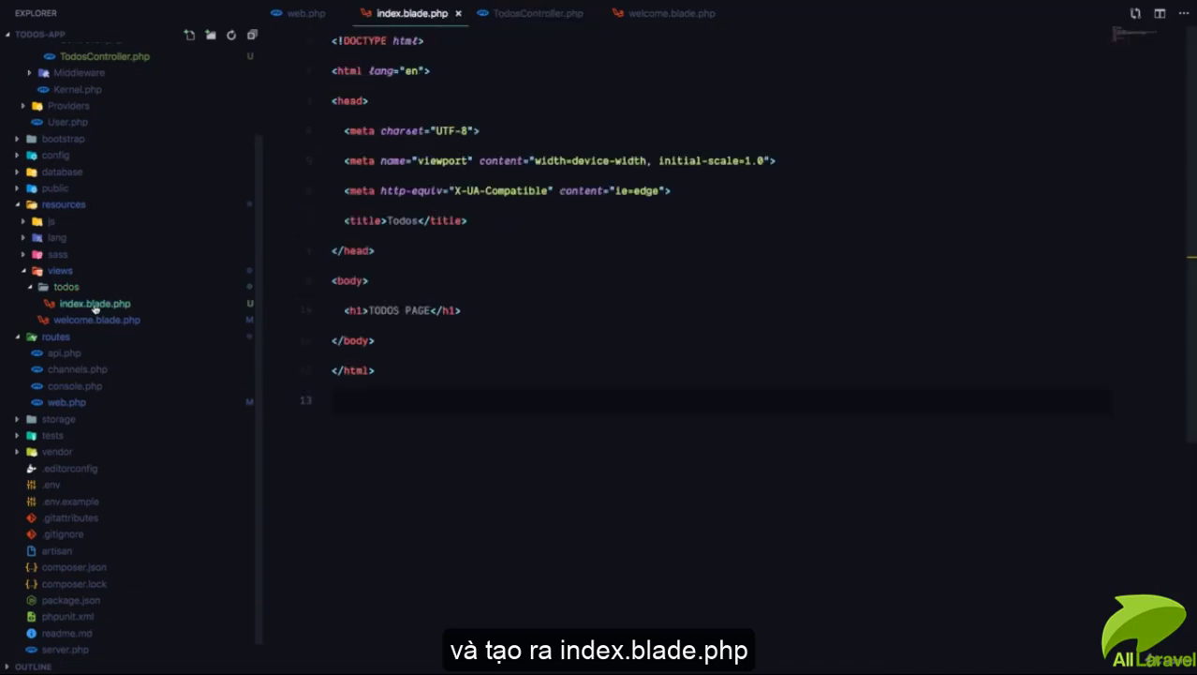